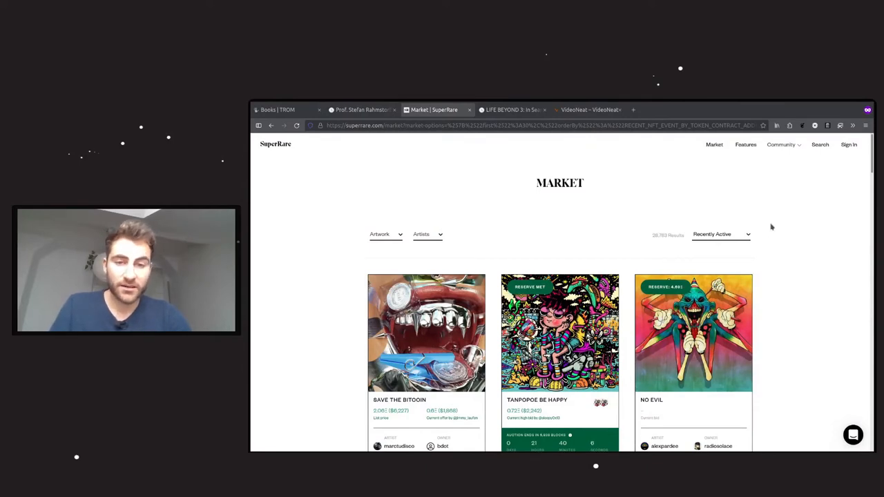
# Step: Browse down the SuperRare market listings and reveal the sort-order choices
pyautogui.scroll(-3)
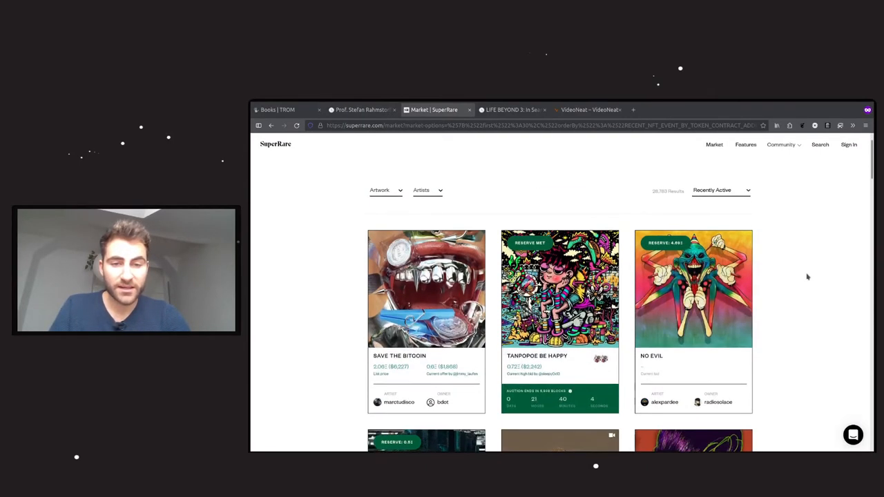
pyautogui.moveTo(784, 334)
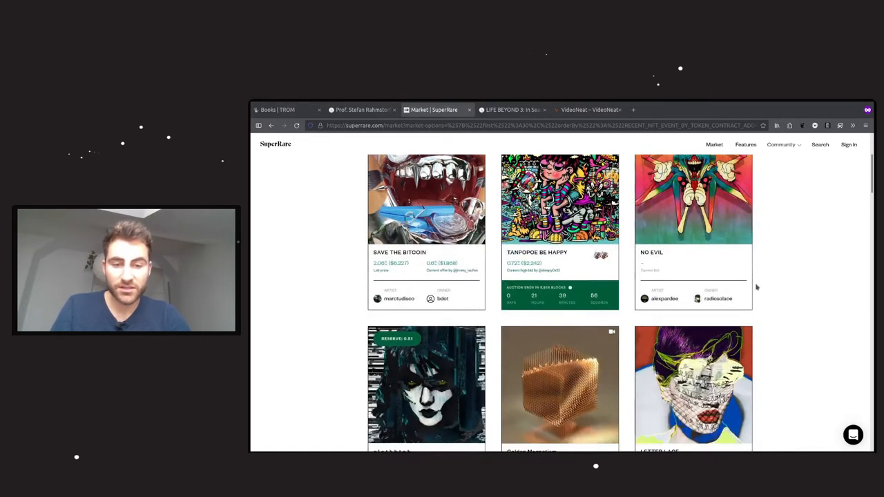
pyautogui.scroll(-3)
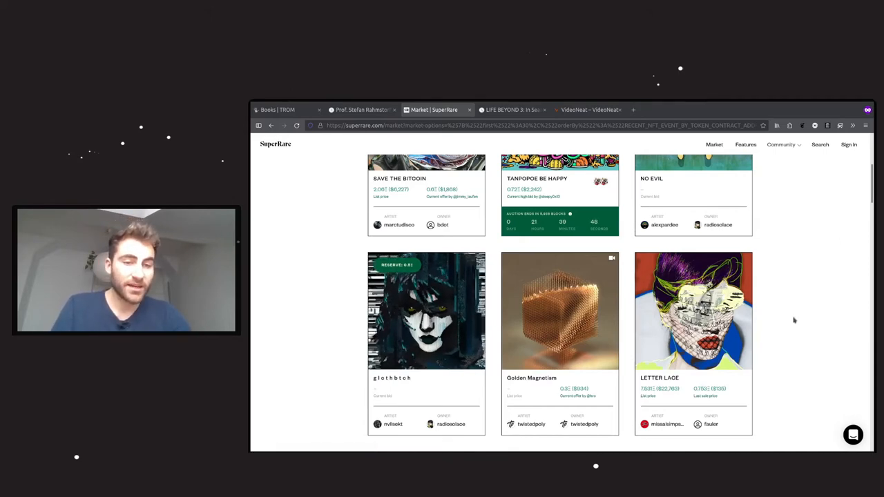
pyautogui.scroll(-3)
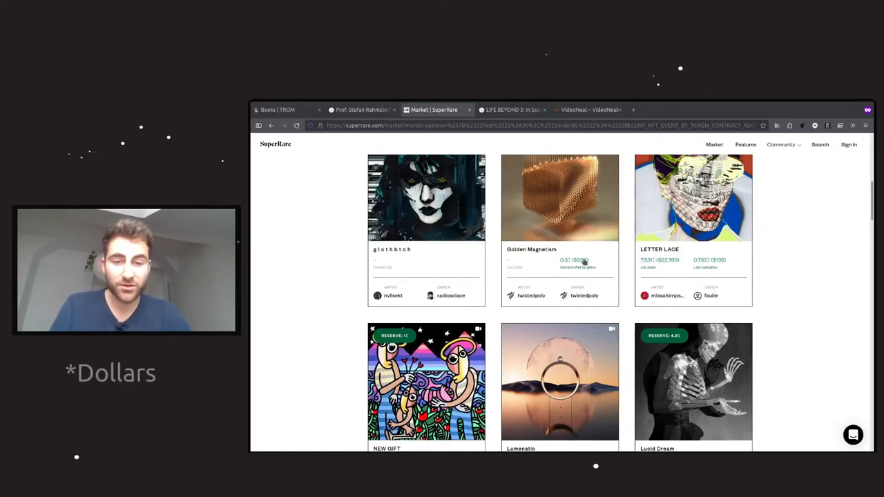
pyautogui.scroll(-3)
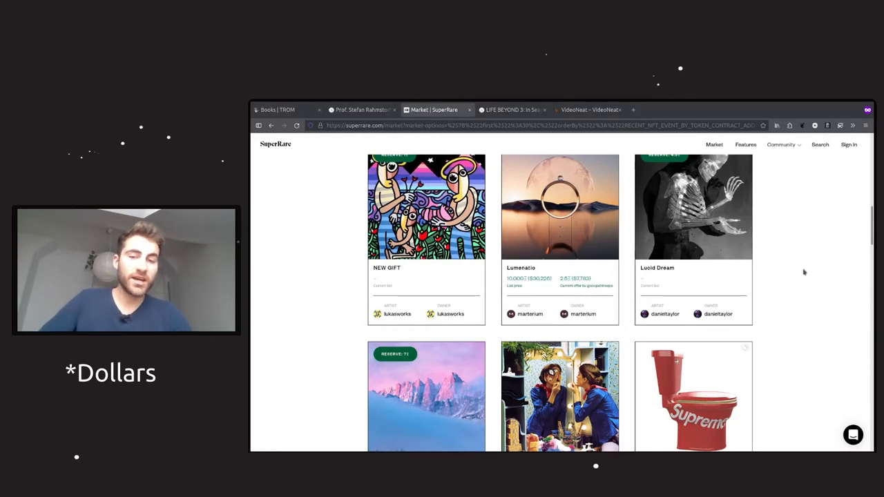
pyautogui.moveTo(578, 285)
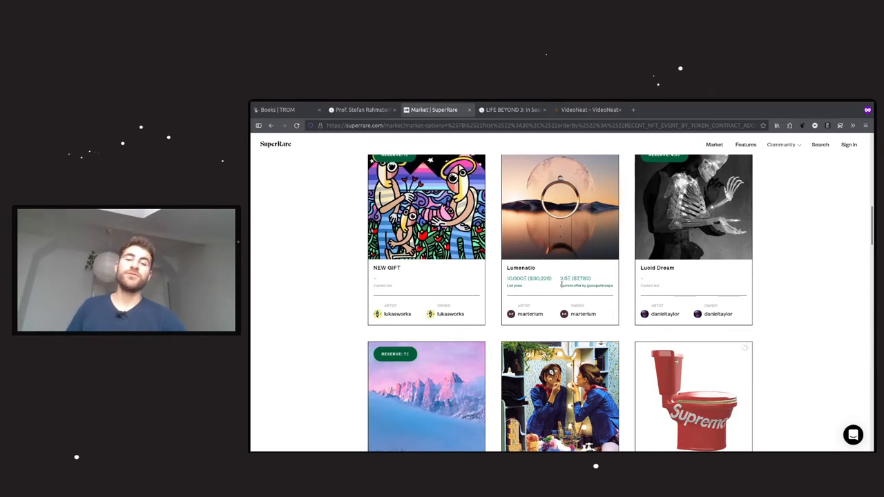
pyautogui.moveTo(831, 261)
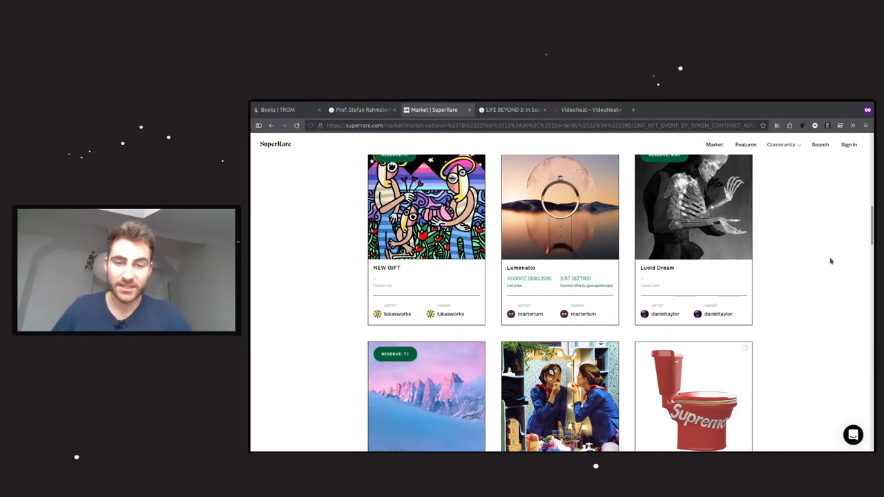
pyautogui.scroll(-3)
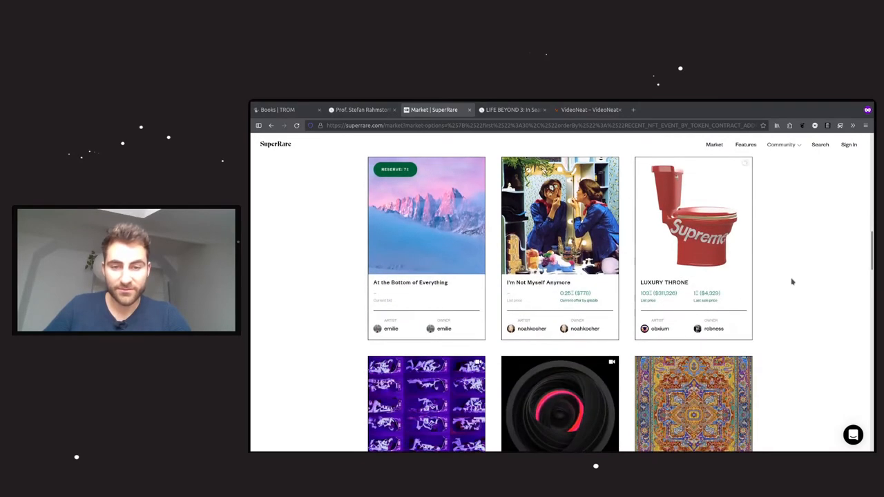
pyautogui.moveTo(828, 292)
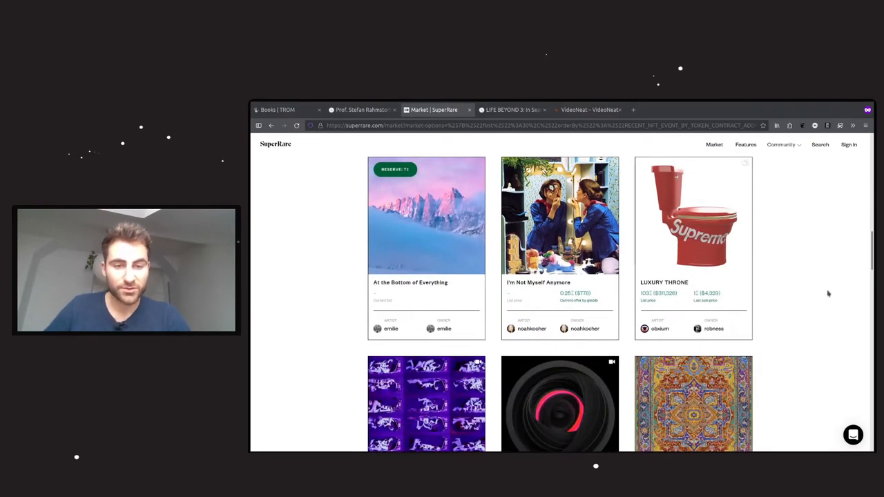
pyautogui.scroll(-3)
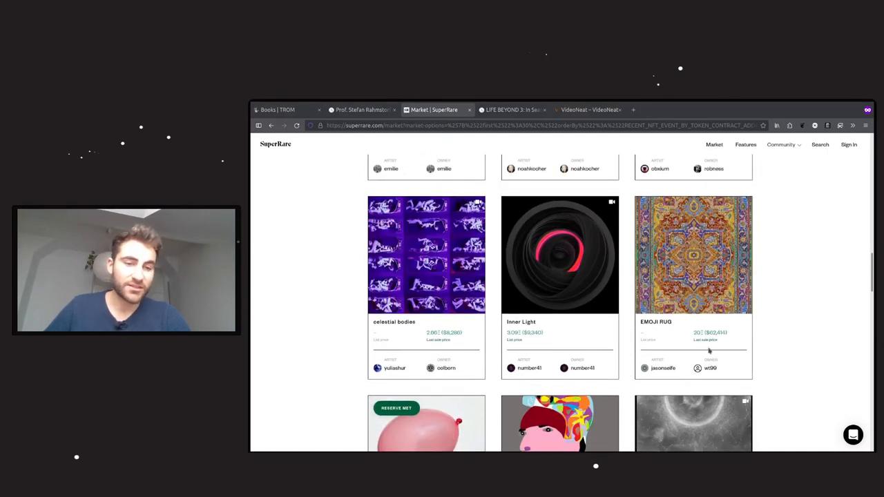
pyautogui.moveTo(758, 333)
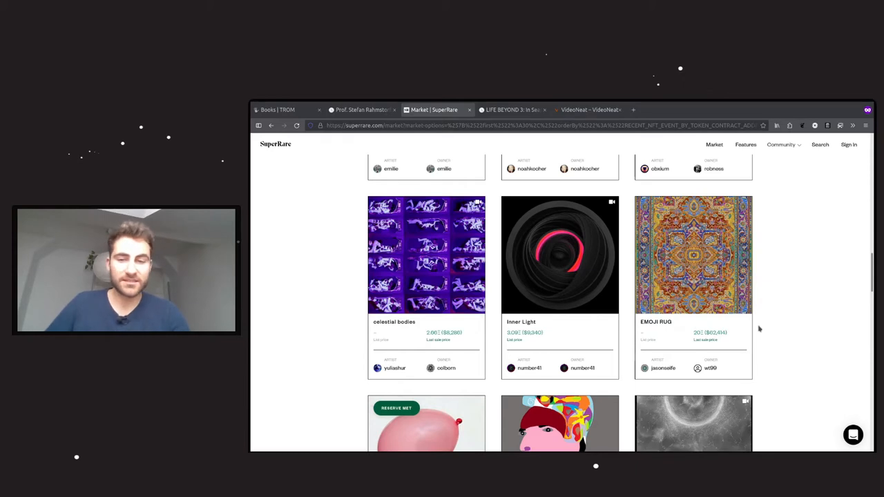
pyautogui.scroll(-3)
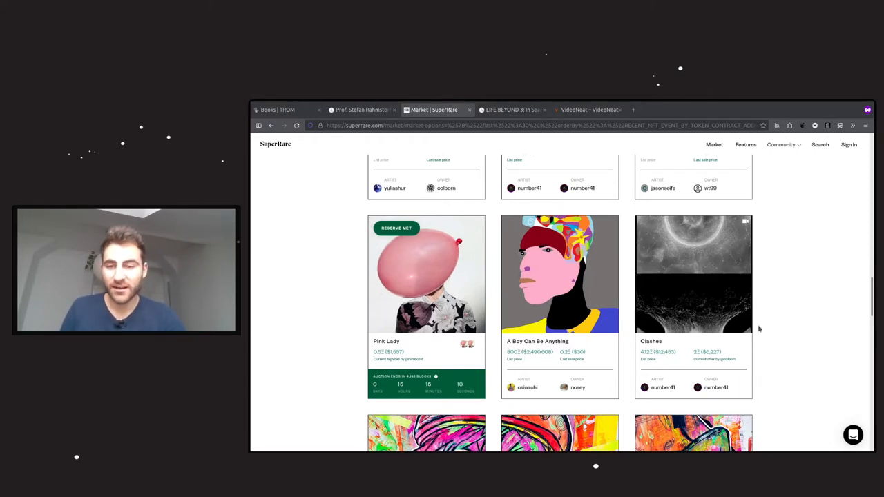
pyautogui.scroll(-3)
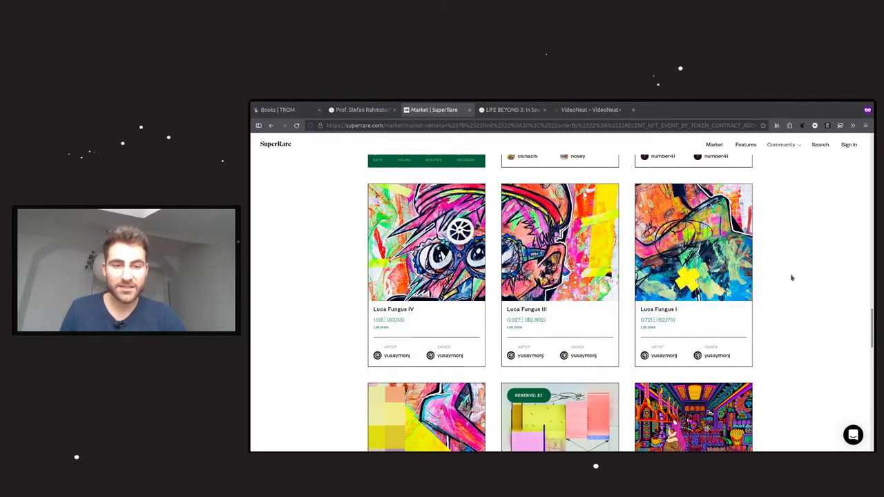
pyautogui.scroll(-3)
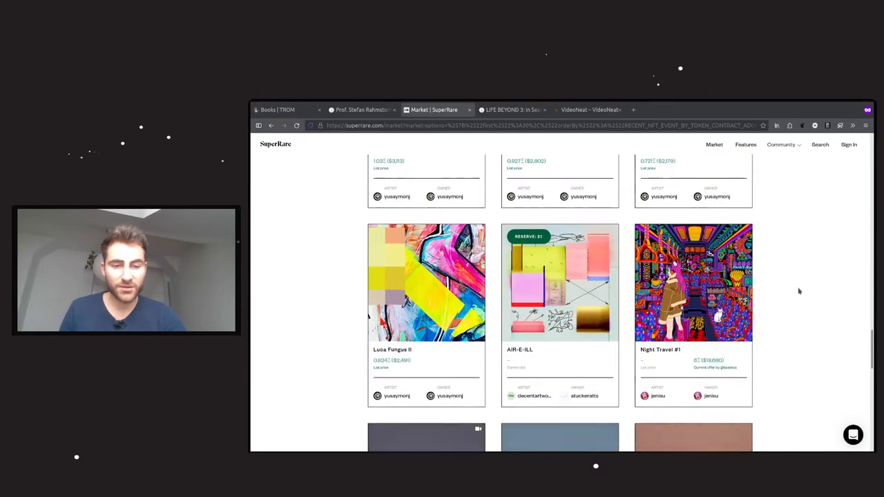
pyautogui.scroll(-3)
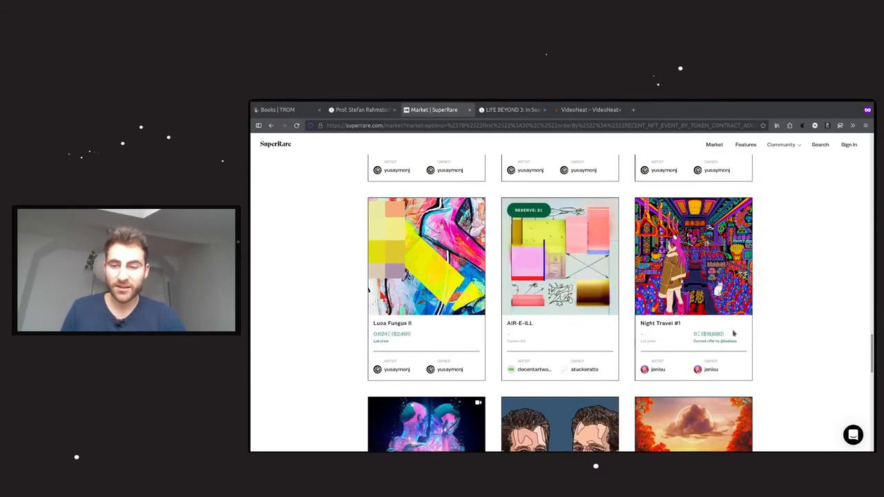
pyautogui.scroll(-3)
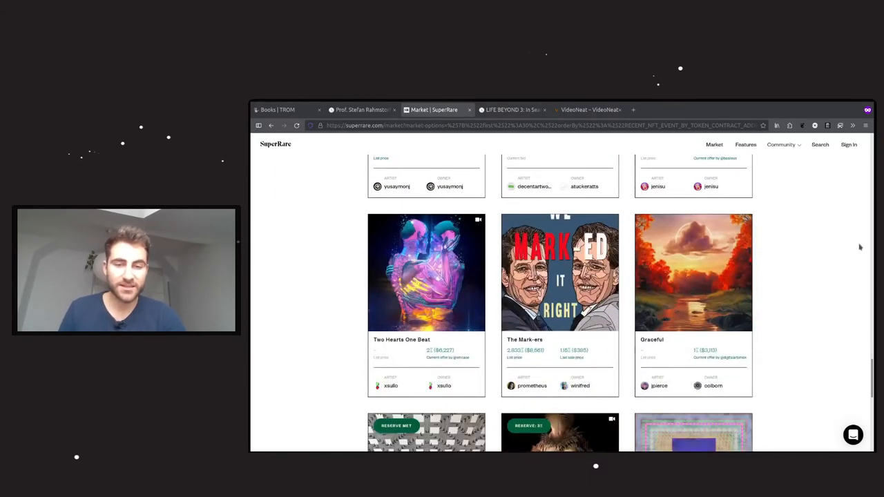
pyautogui.scroll(3)
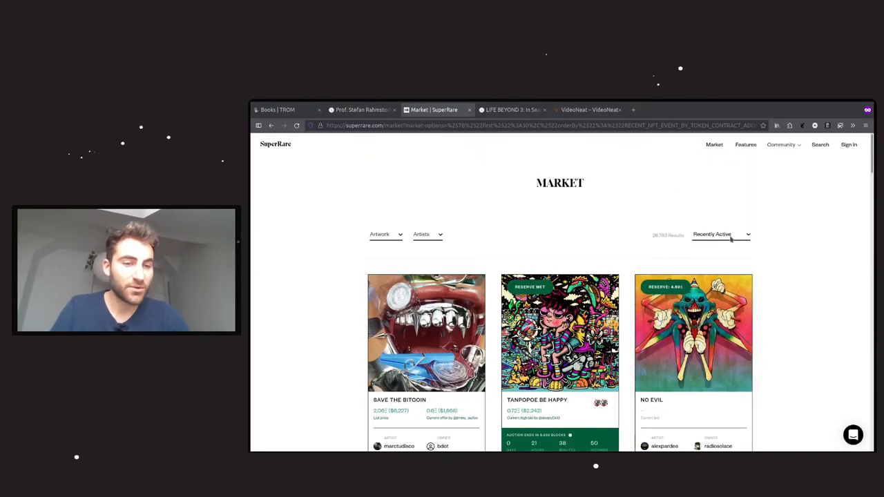
pyautogui.click(721, 235)
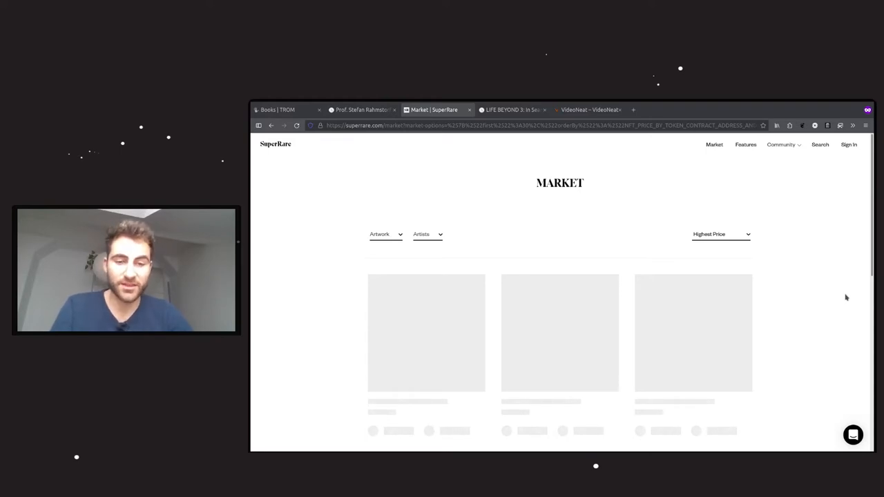
pyautogui.moveTo(825, 296)
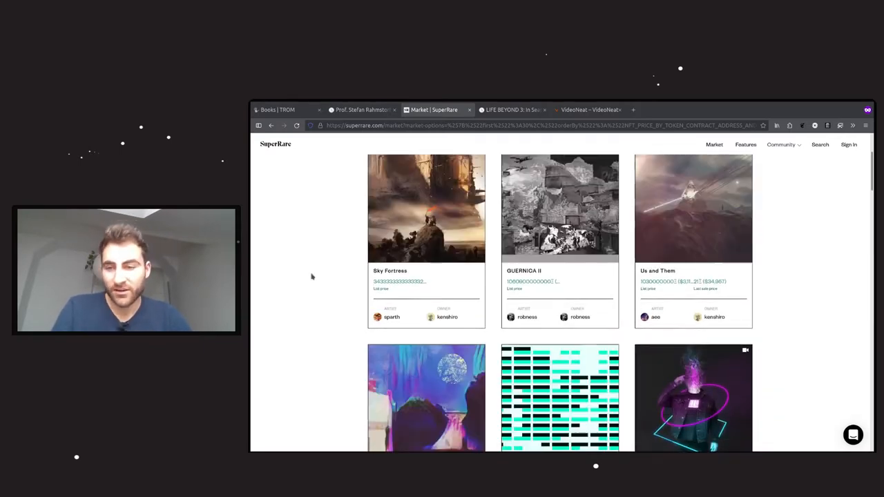
# Step: Browse further down the market listings, then close the SuperRare market page
pyautogui.scroll(-3)
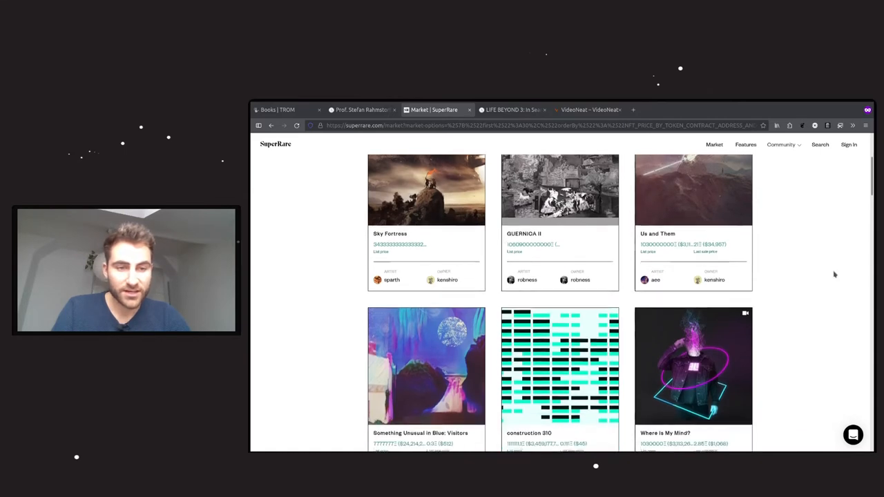
pyautogui.scroll(-3)
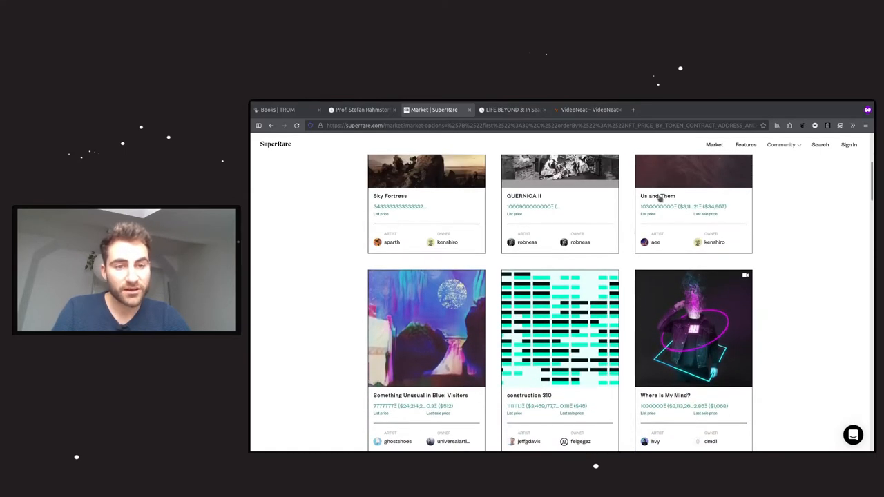
pyautogui.scroll(-3)
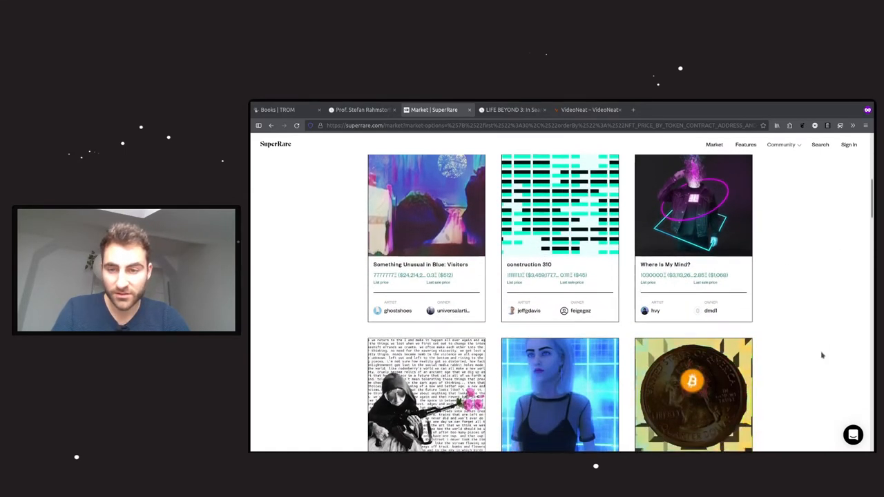
pyautogui.scroll(-3)
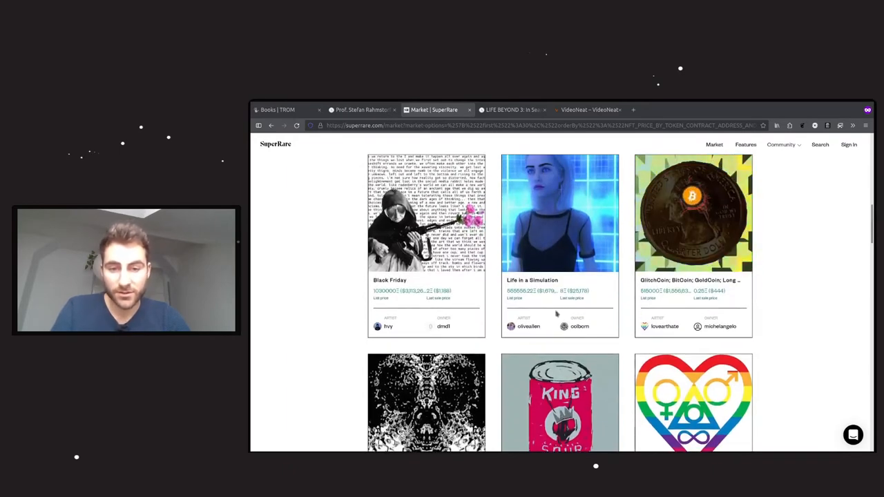
pyautogui.scroll(-3)
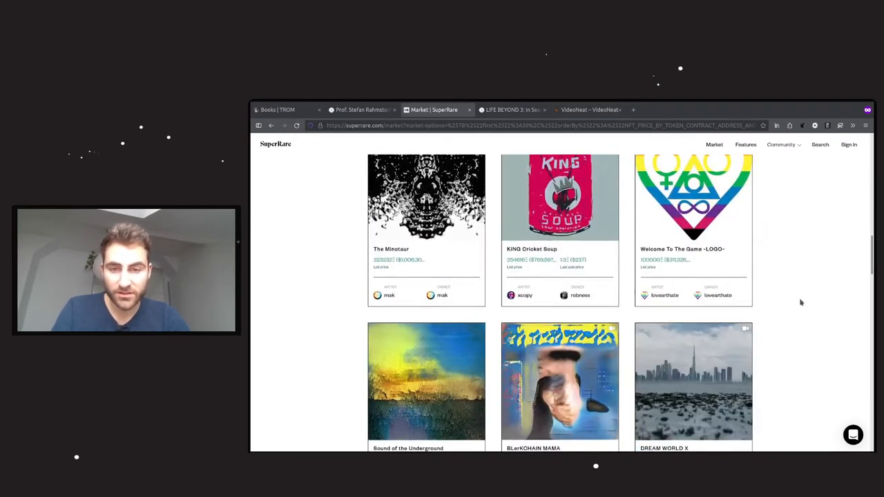
pyautogui.scroll(-3)
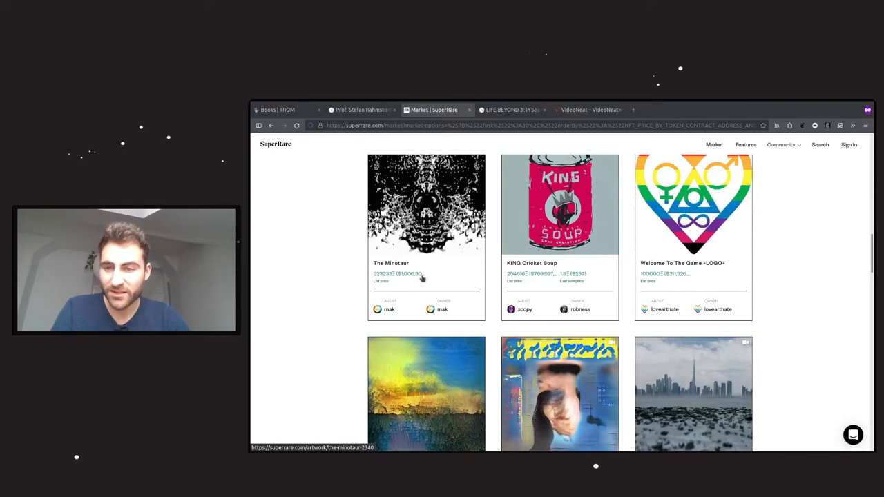
pyautogui.scroll(-3)
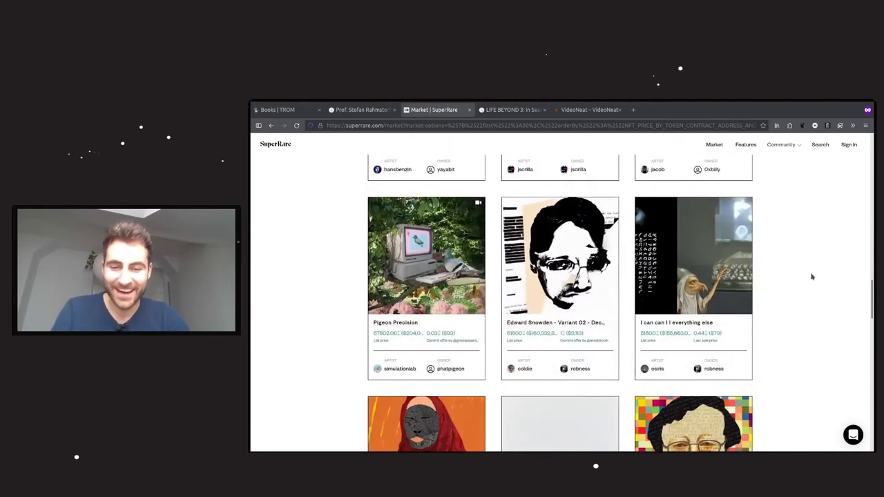
pyautogui.scroll(-3)
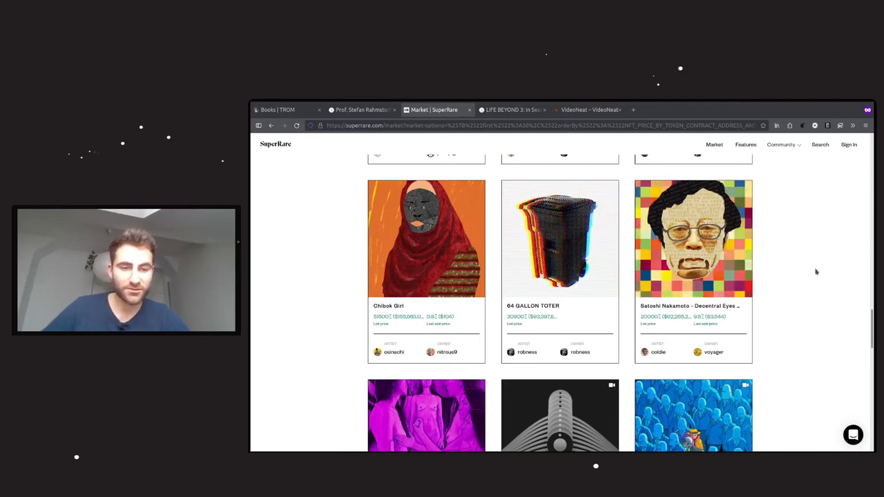
pyautogui.scroll(-3)
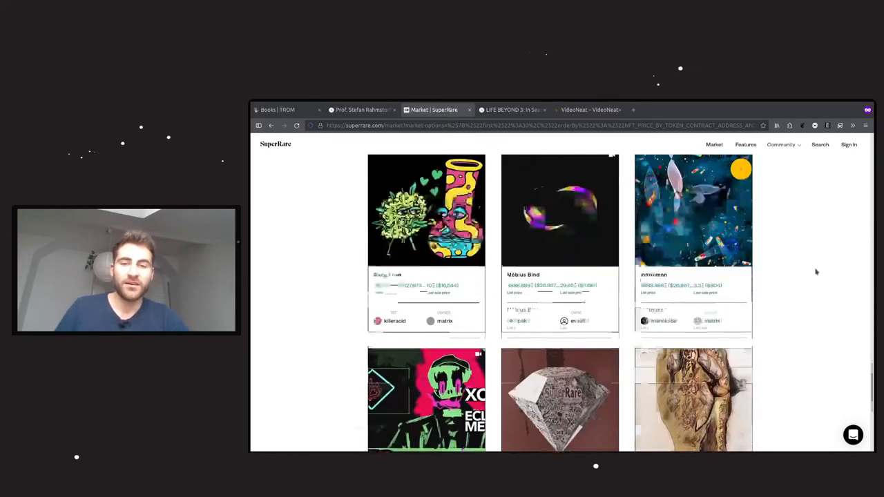
pyautogui.scroll(-3)
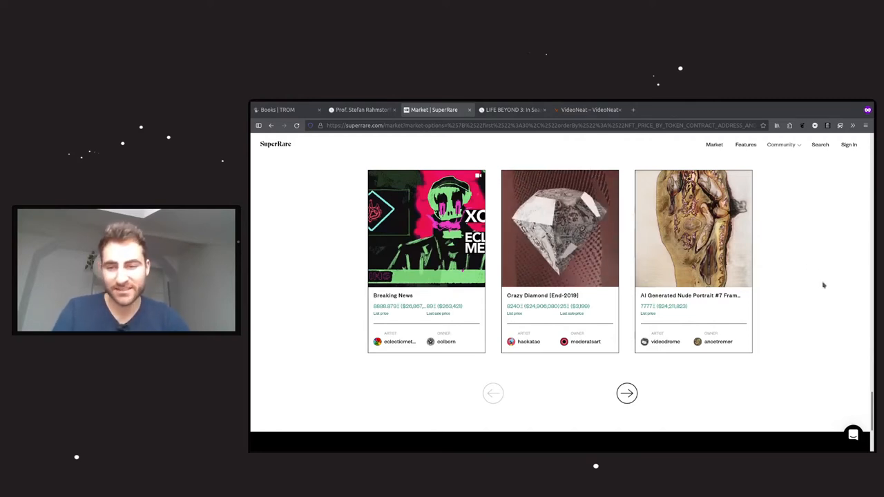
pyautogui.scroll(-3)
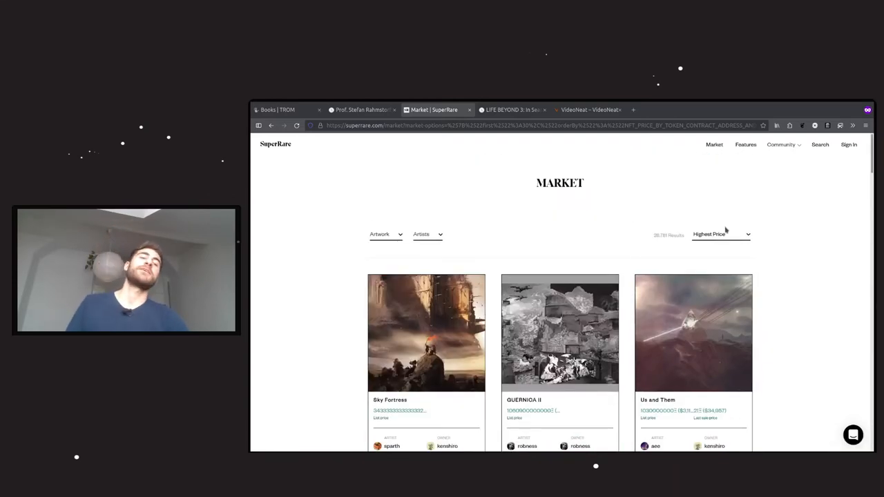
pyautogui.click(362, 109)
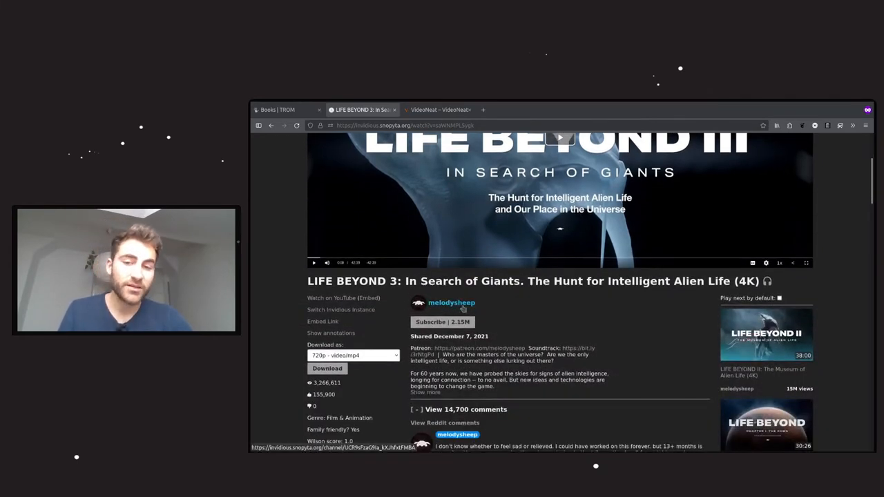
# Step: Go to the melodysheep channel from the video page and browse its video grid
pyautogui.click(450, 303)
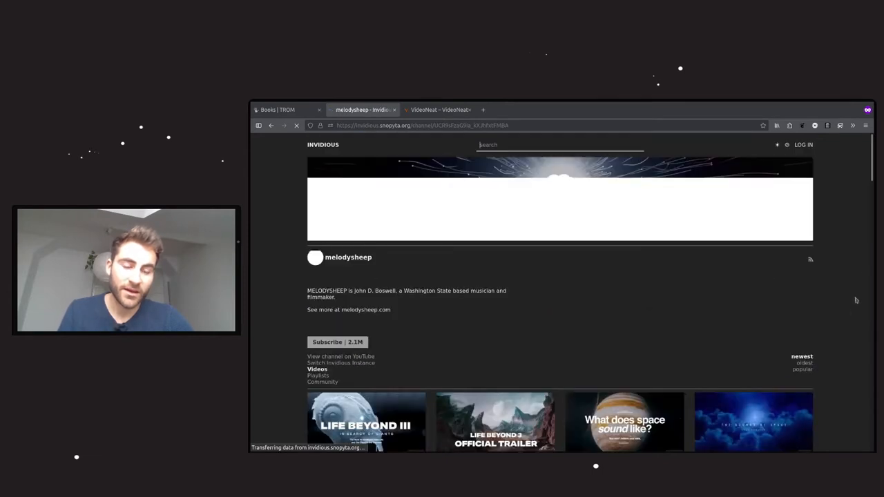
pyautogui.scroll(-3)
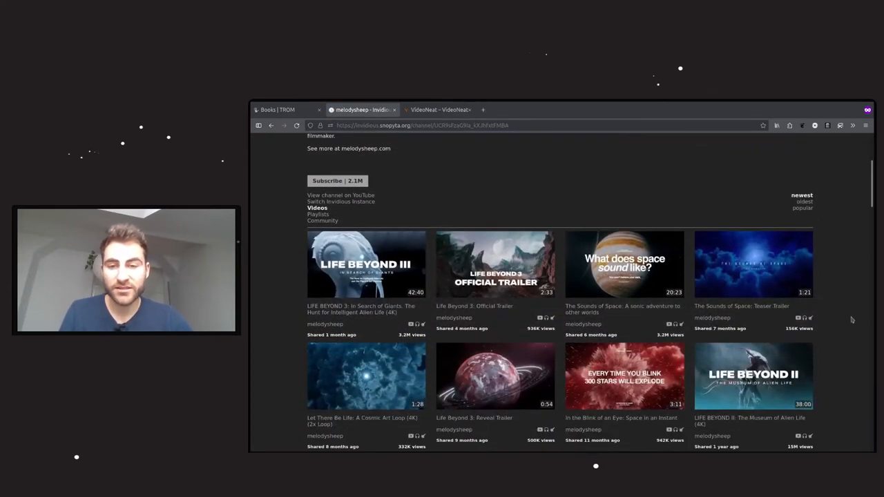
pyautogui.scroll(-3)
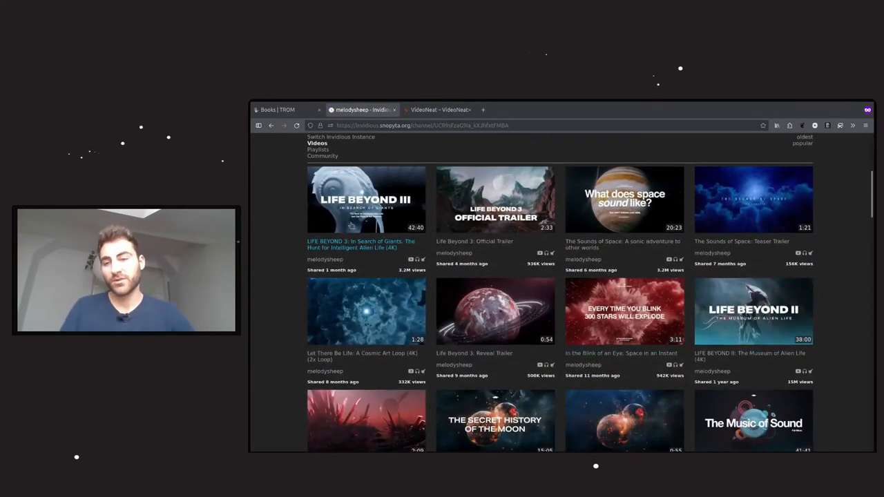
pyautogui.scroll(-3)
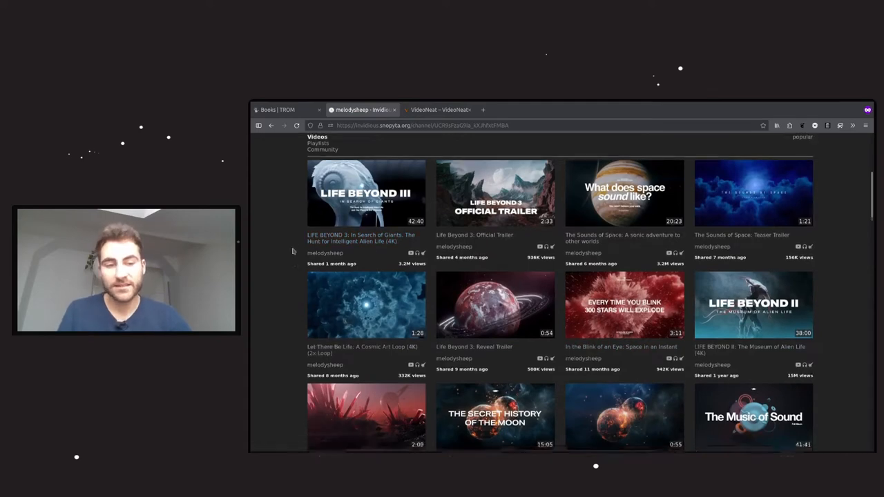
pyautogui.scroll(-3)
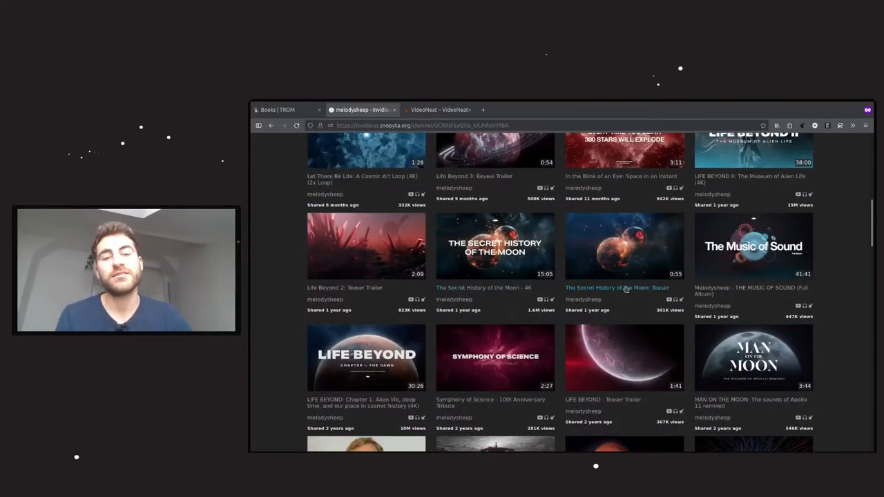
pyautogui.scroll(-3)
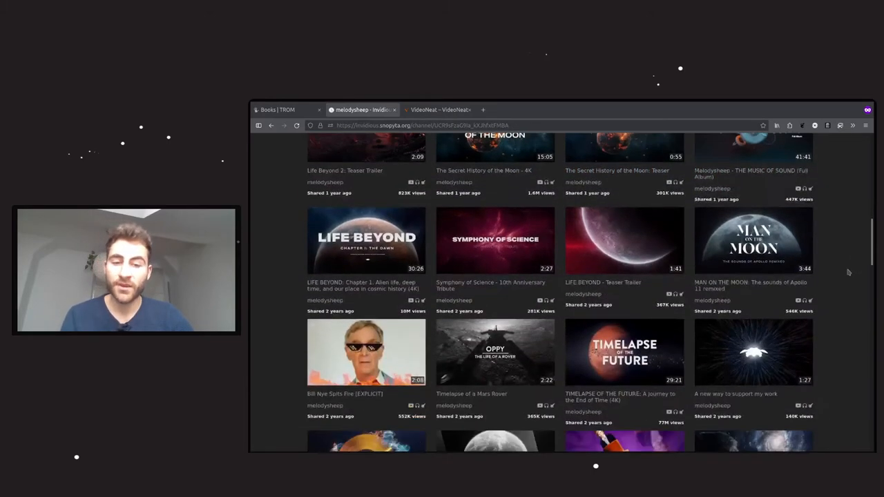
pyautogui.scroll(-3)
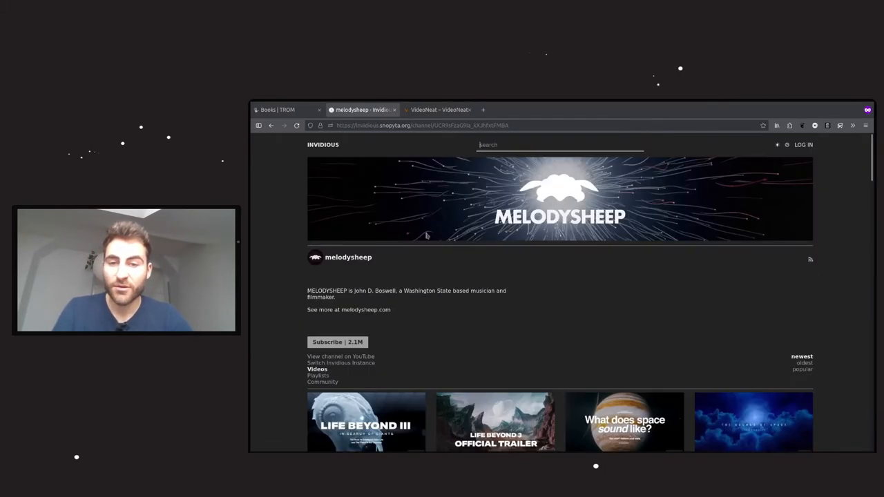
pyautogui.click(439, 109)
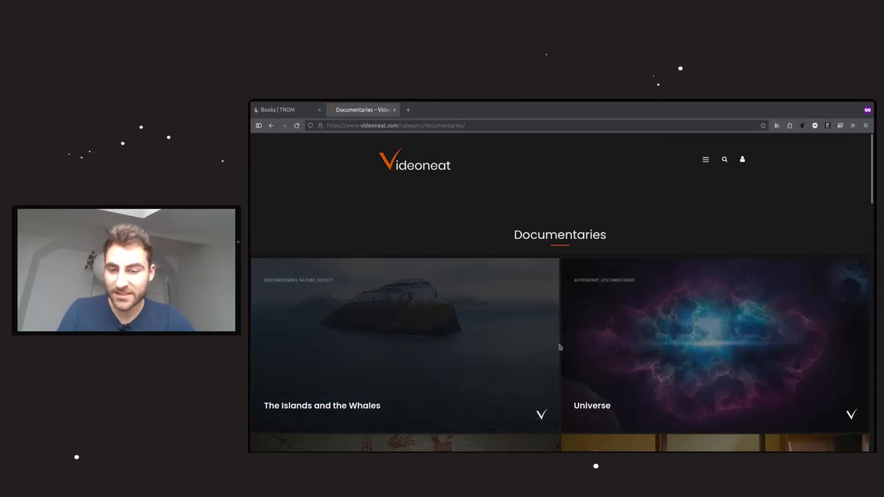
# Step: Browse past Fight for the Climate and 180 Degrees South, then return to the TROM book
pyautogui.scroll(-3)
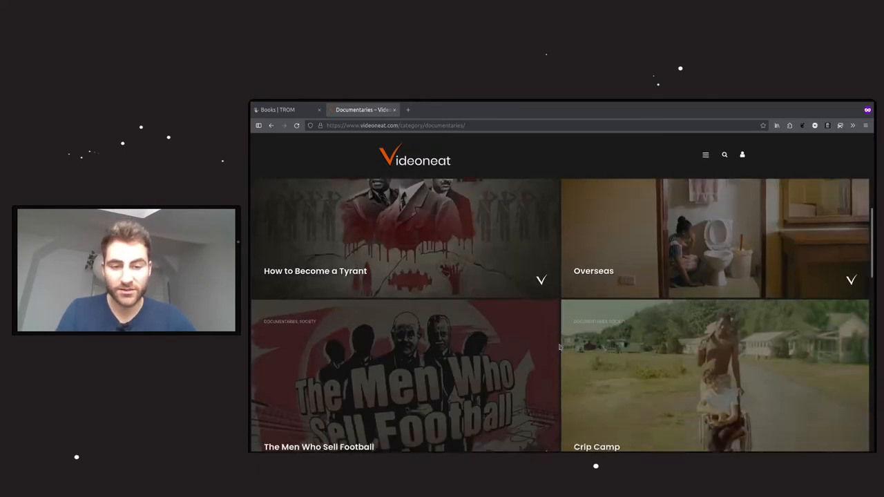
pyautogui.scroll(-3)
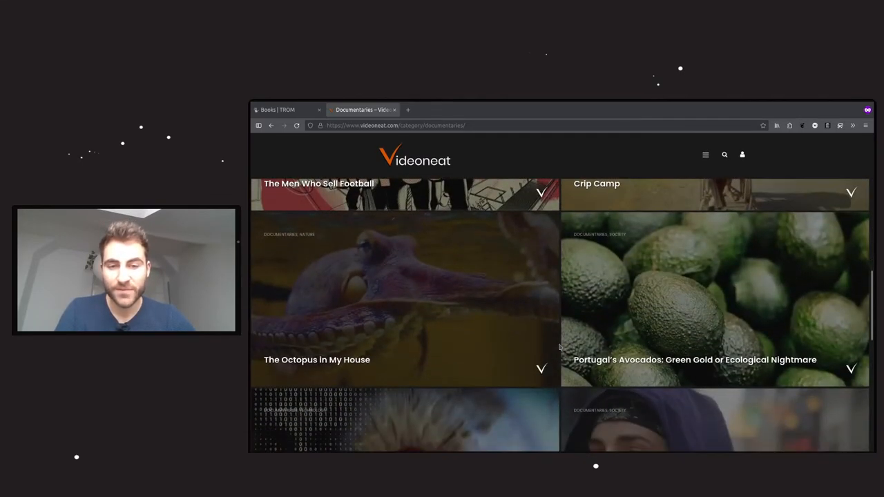
pyautogui.scroll(-3)
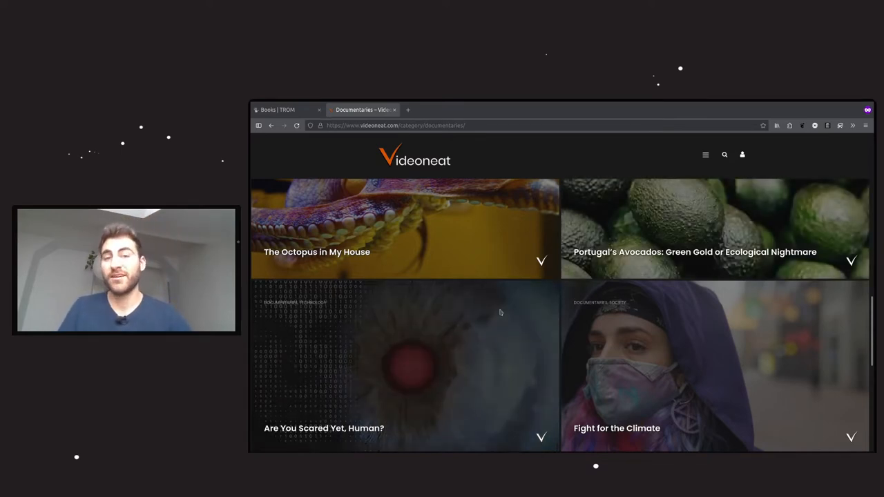
pyautogui.scroll(-3)
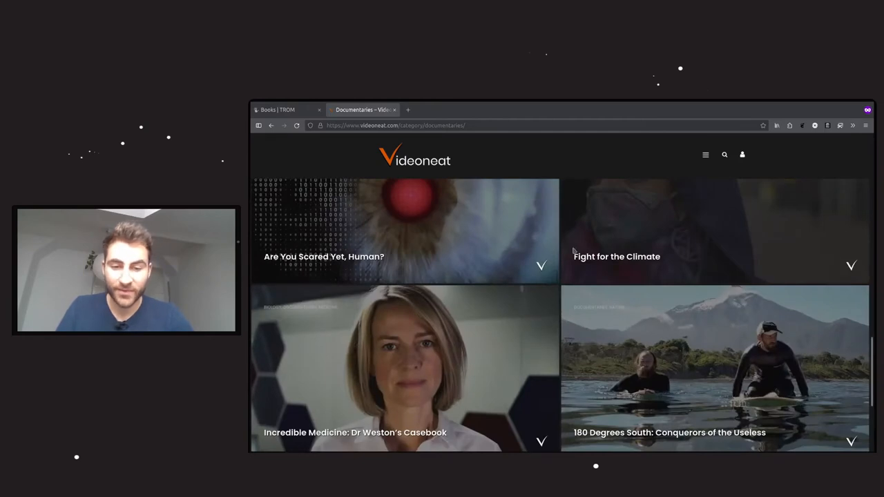
pyautogui.click(287, 111)
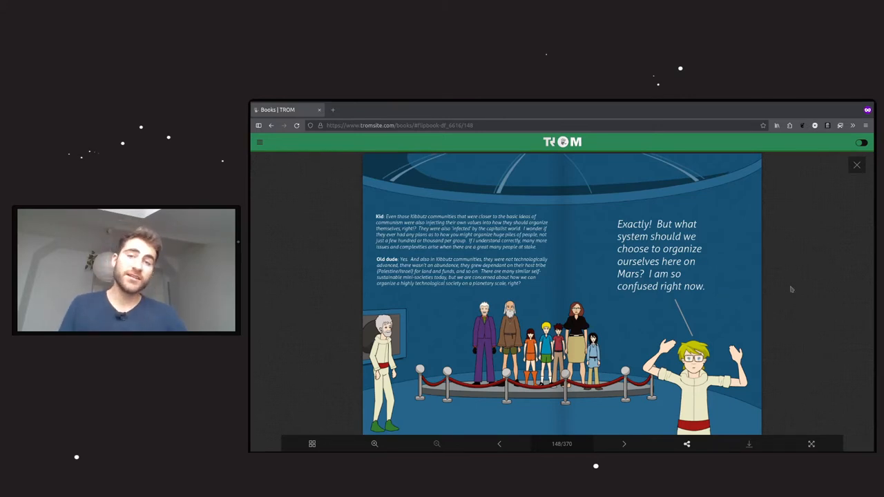
pyautogui.moveTo(735, 330)
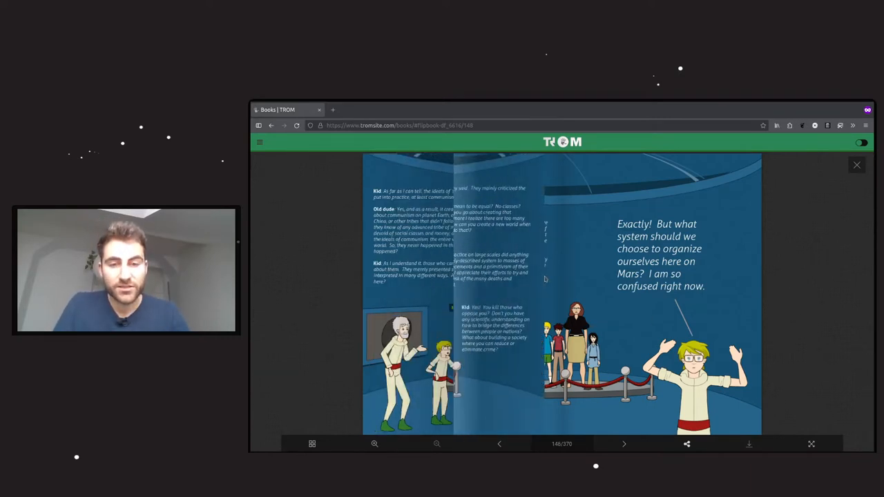
# Step: Turn to the spread where Kid and Old dude discuss socialism and communism
pyautogui.click(500, 444)
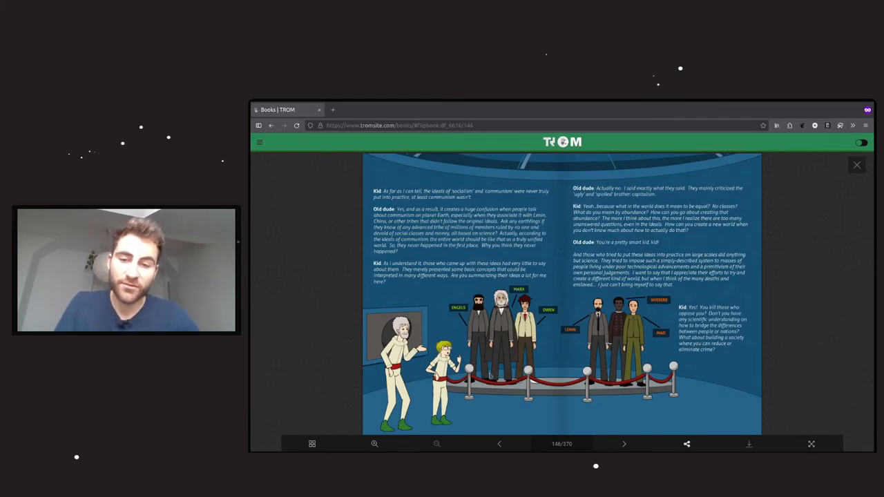
pyautogui.moveTo(497, 375)
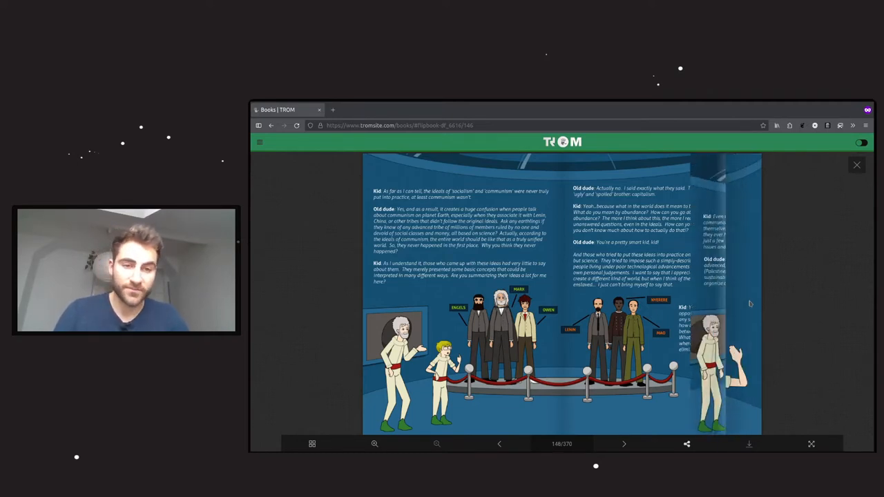
# Step: Turn to page 150 with the colour-coded world map of political systems
pyautogui.click(624, 445)
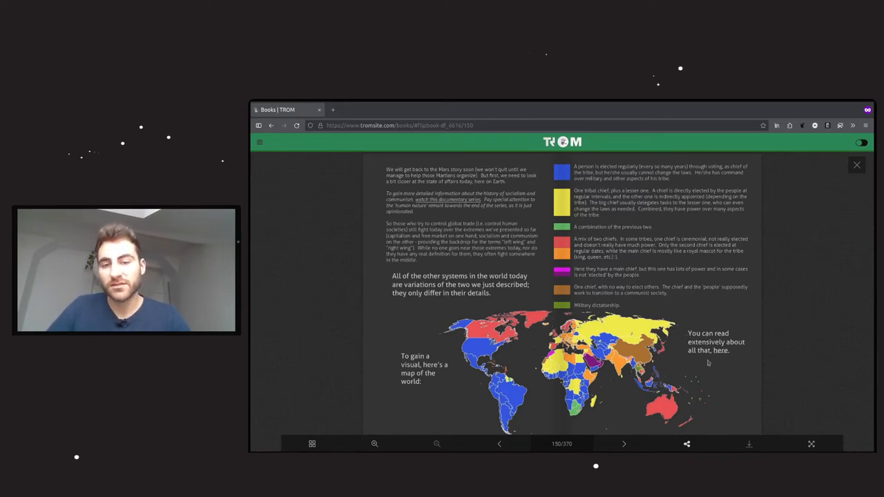
pyautogui.moveTo(780, 289)
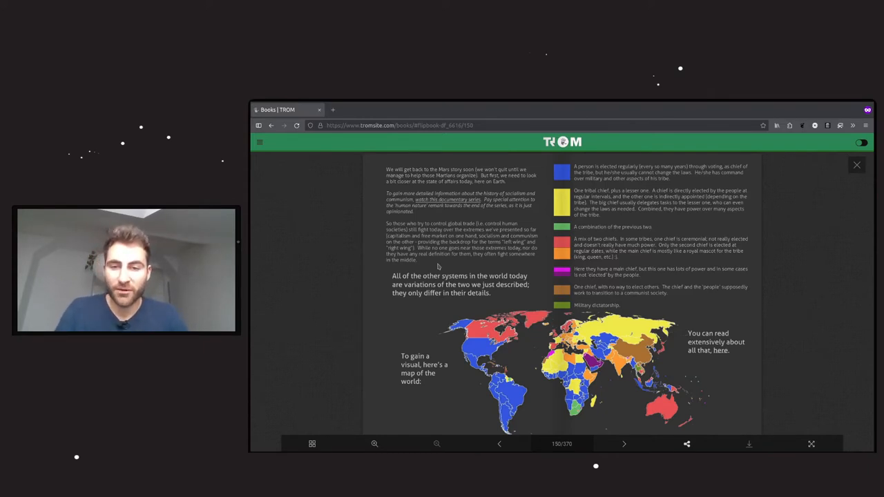
pyautogui.moveTo(490, 262)
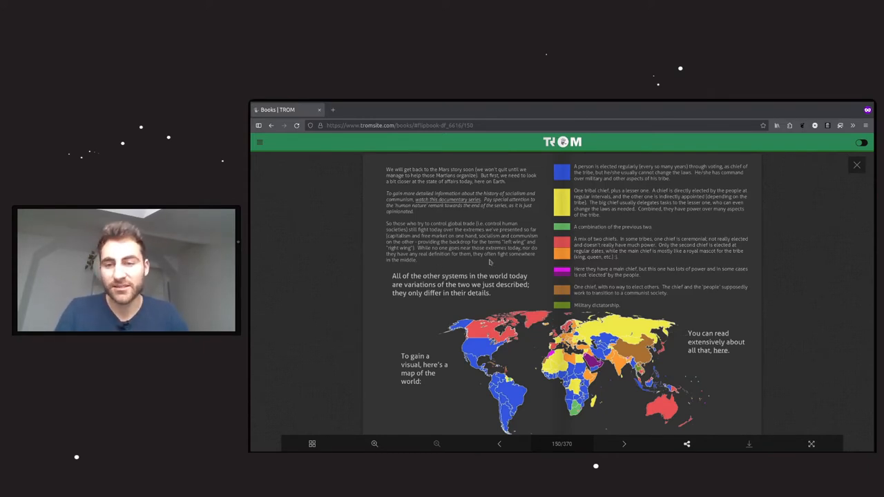
pyautogui.moveTo(468, 263)
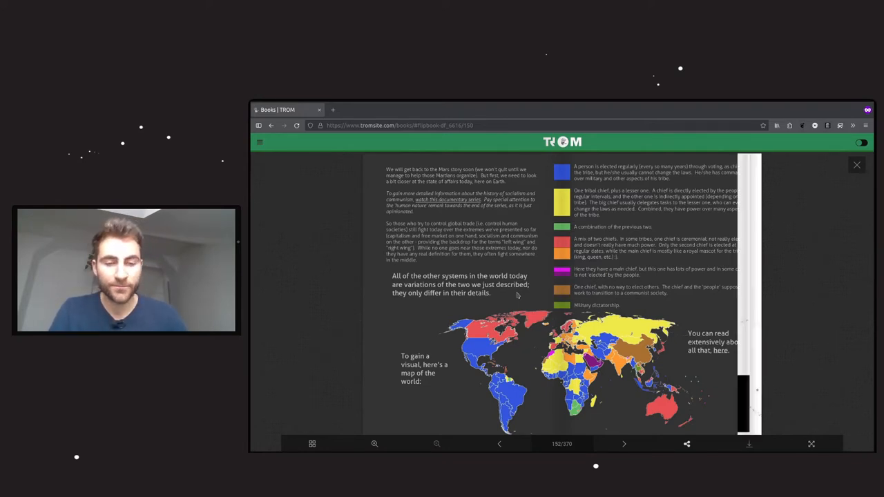
# Step: Turn to page 152, the 'all tribes are a mix of ideals' spread mapping the USA and China
pyautogui.click(624, 445)
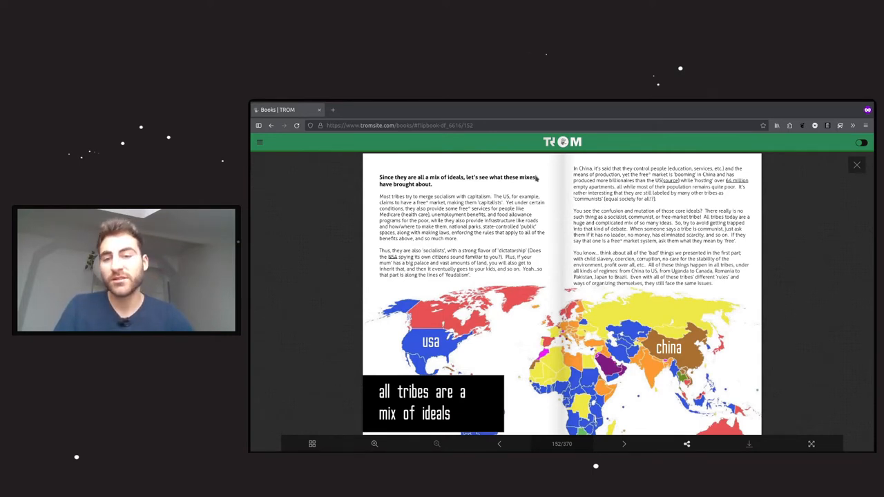
pyautogui.moveTo(546, 214)
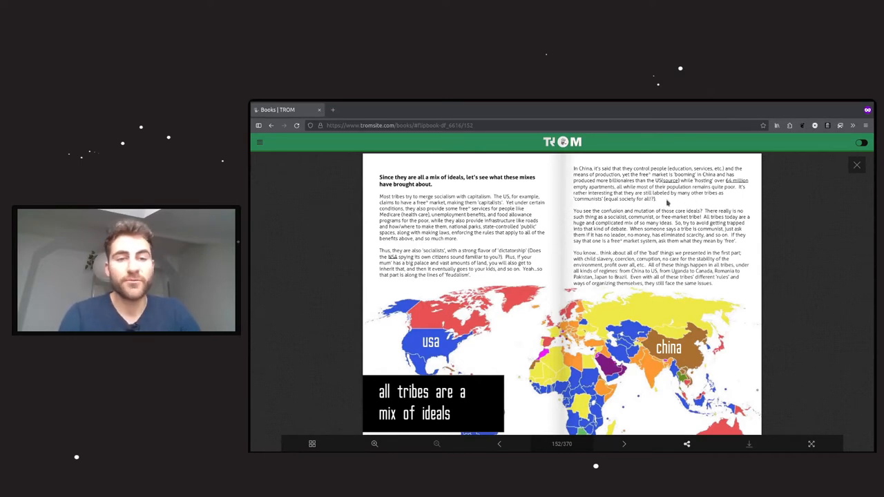
pyautogui.moveTo(745, 250)
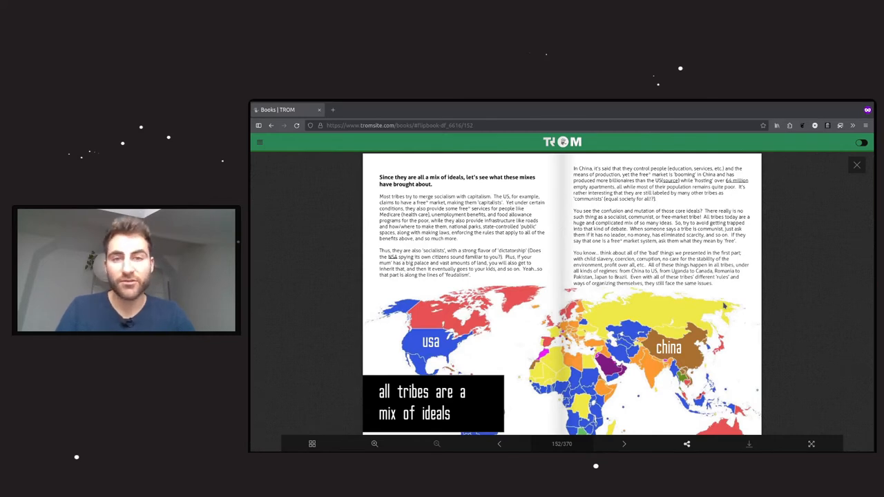
# Step: Turn to the 'Case in Point: Canada' spread with the red Canada map
pyautogui.click(624, 443)
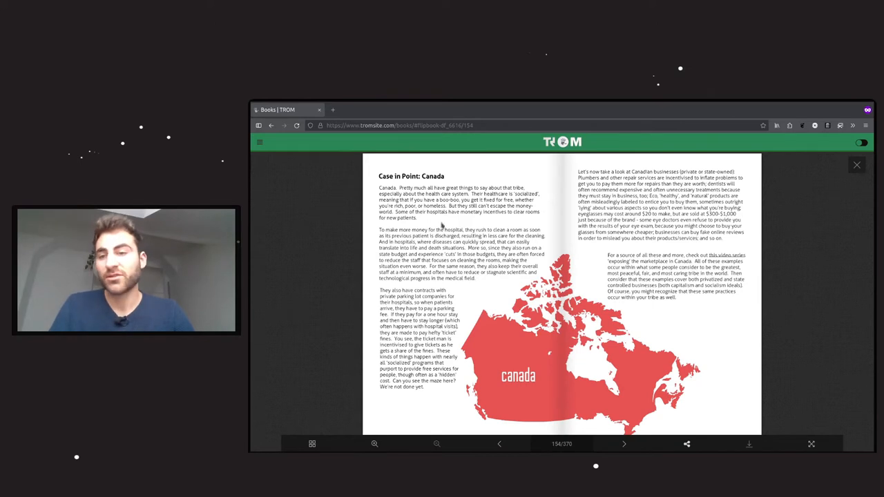
pyautogui.moveTo(552, 203)
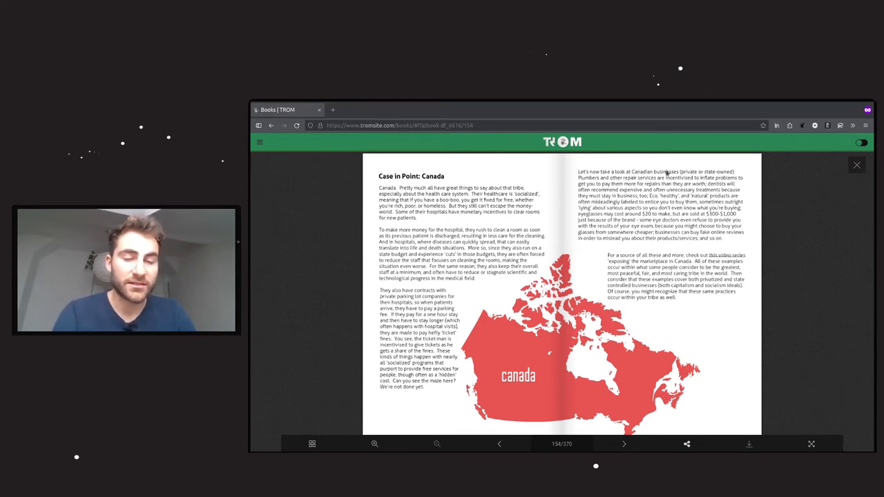
pyautogui.moveTo(696, 166)
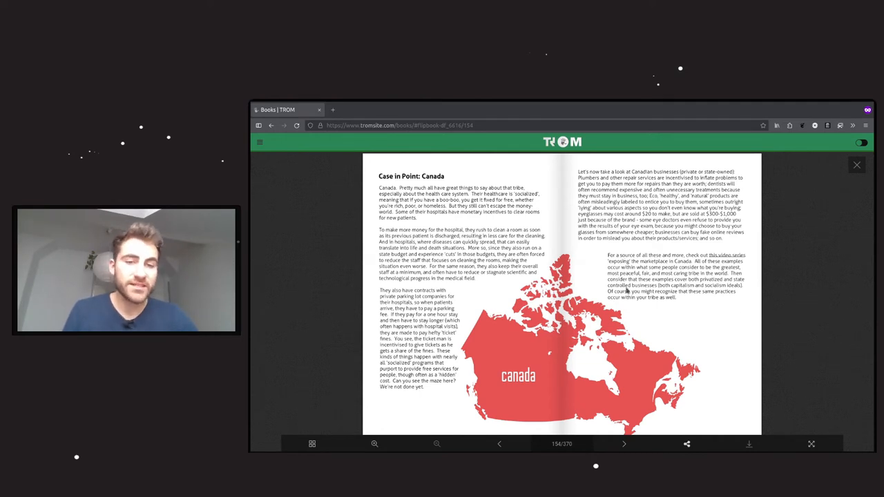
pyautogui.moveTo(687, 309)
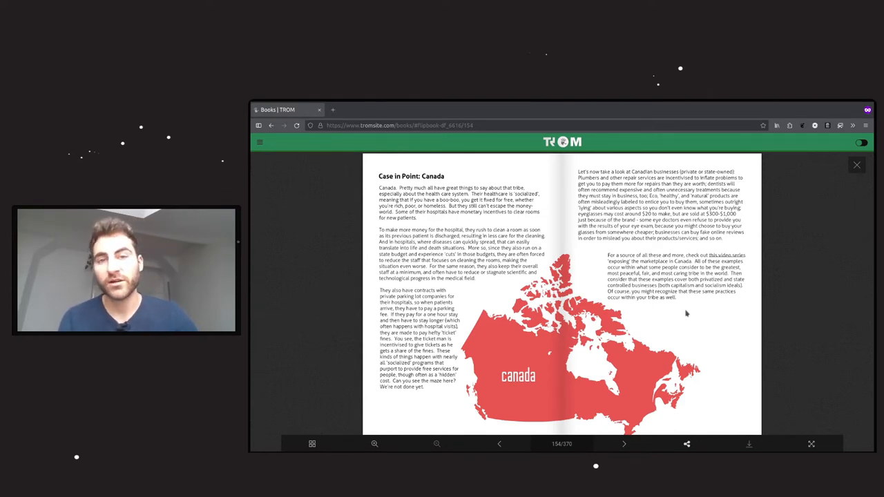
# Step: Turn to the next spread, toward the Mitnahmepreis 1199 price tag photo
pyautogui.click(624, 443)
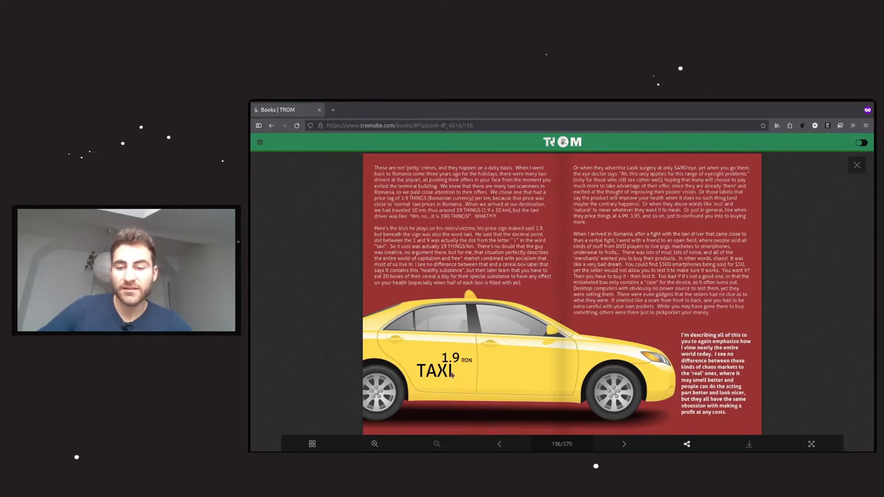
pyautogui.moveTo(819, 274)
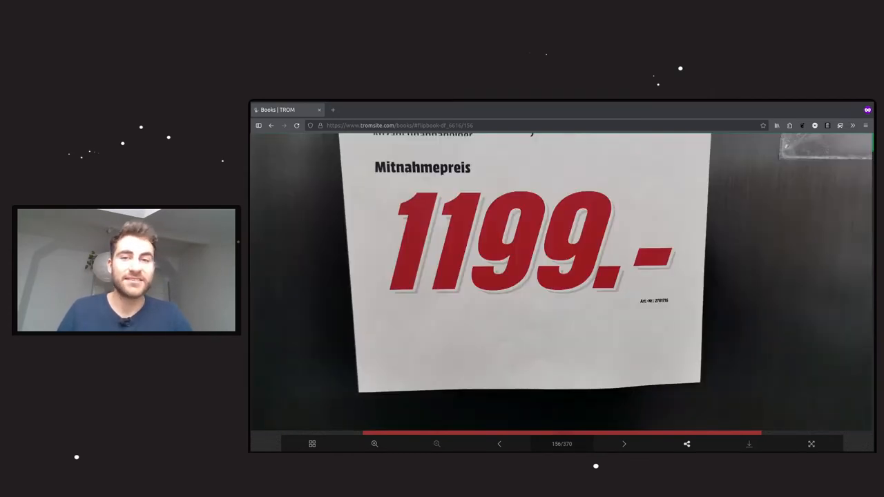
# Step: Leaf past the Media Markt 1199 and 999.99 price-tag photos to the yellow taxi spread
pyautogui.click(624, 444)
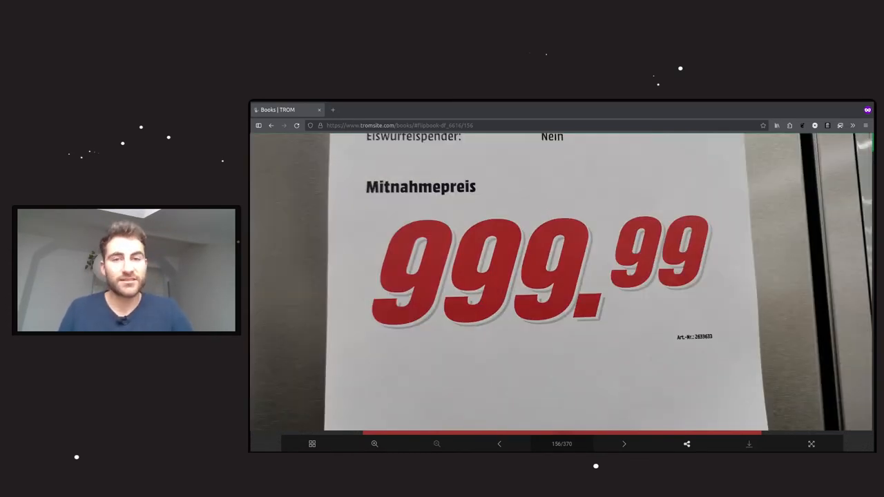
pyautogui.click(624, 443)
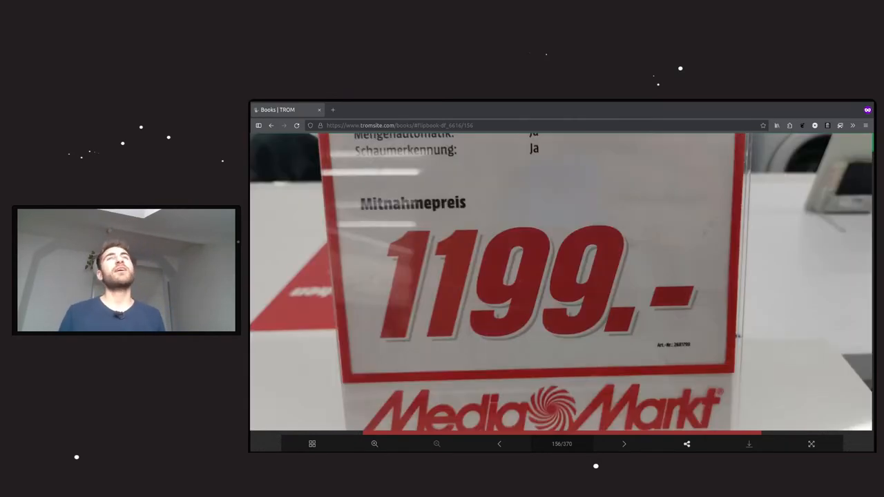
pyautogui.click(624, 445)
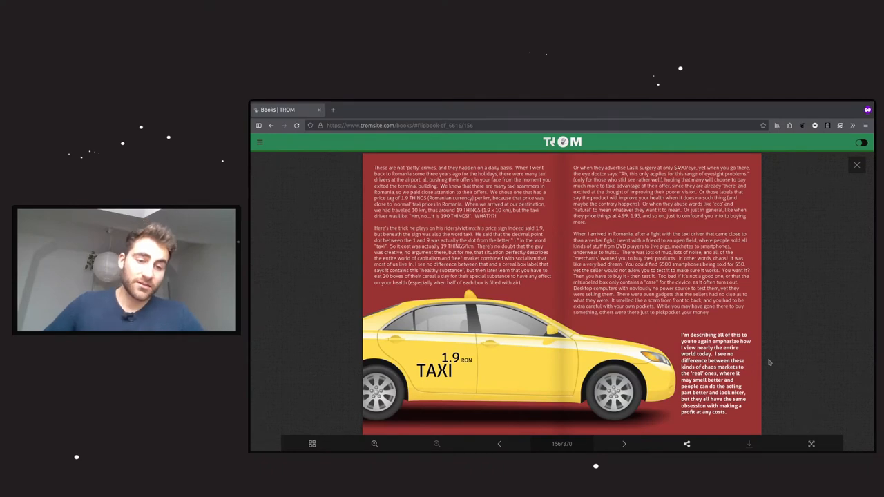
# Step: Turn past the taxi page to the large car companies emissions-cheating spread
pyautogui.click(624, 444)
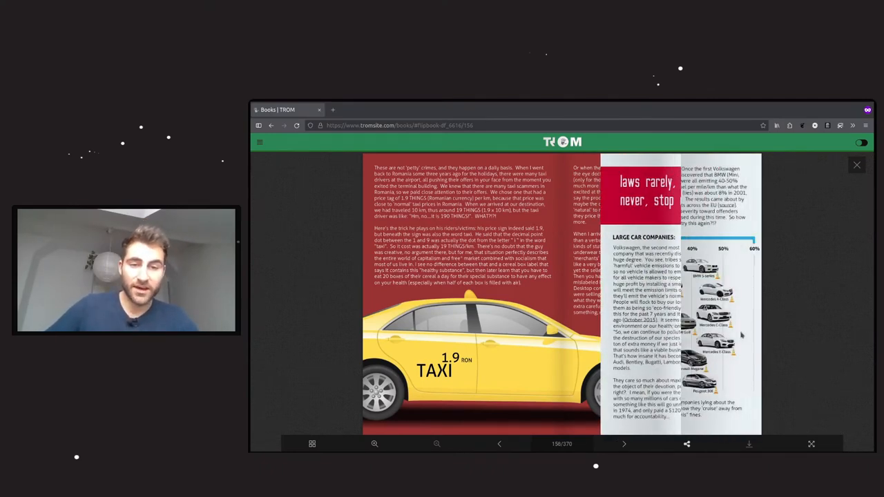
pyautogui.click(624, 445)
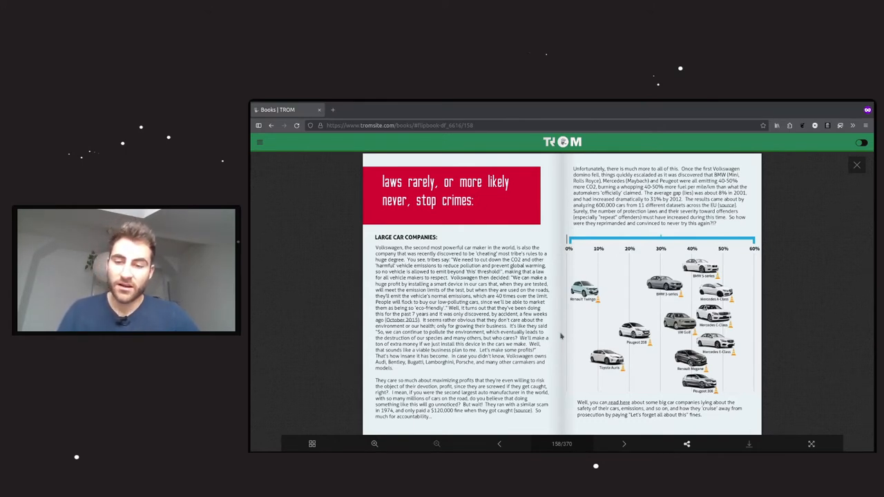
pyautogui.moveTo(455, 370)
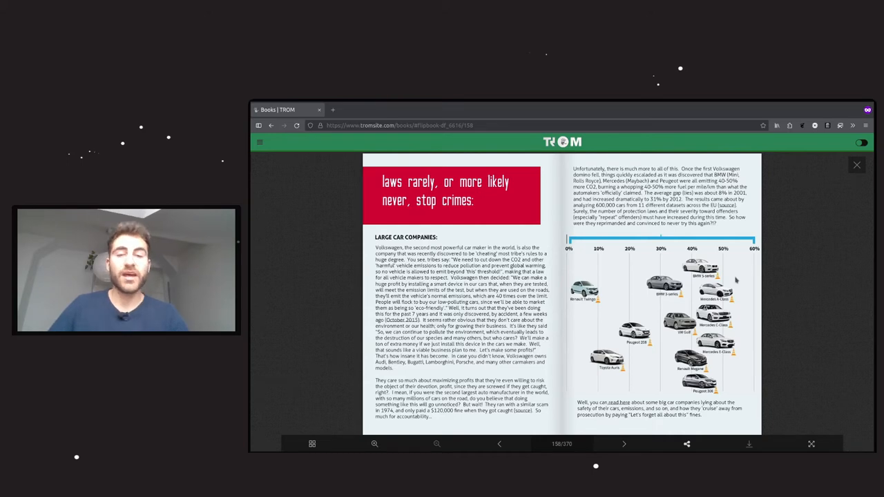
pyautogui.click(624, 444)
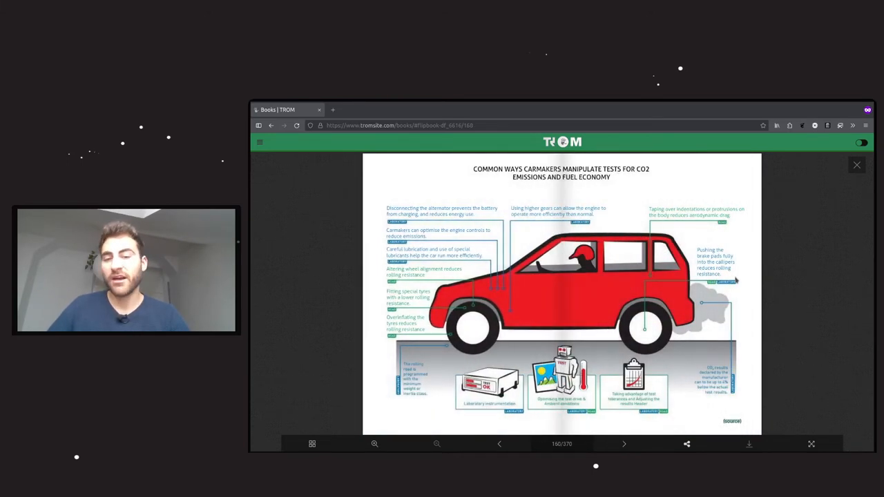
pyautogui.click(624, 444)
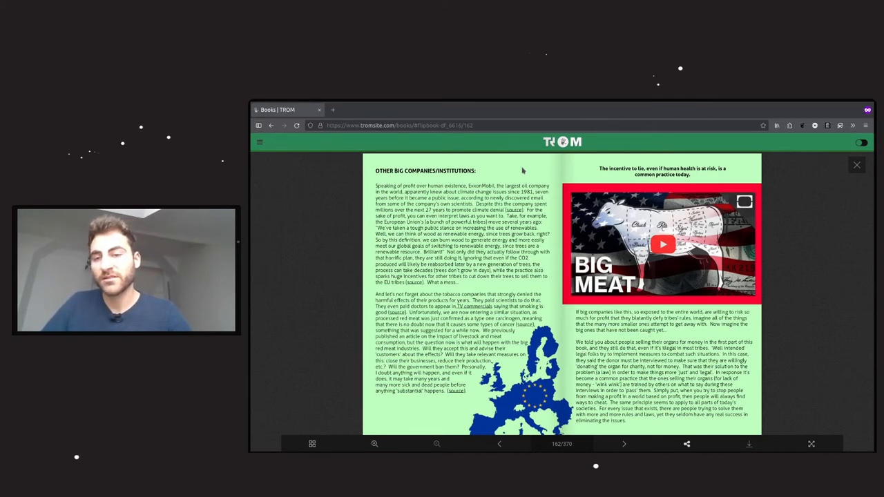
pyautogui.moveTo(503, 214)
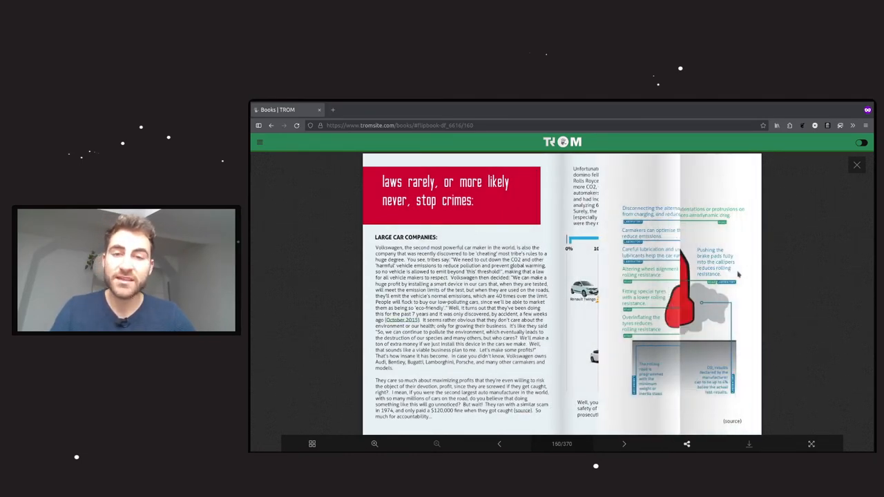
# Step: Turn the TROM book to the 'Other big companies/institutions' and Big Meat spread
pyautogui.click(624, 444)
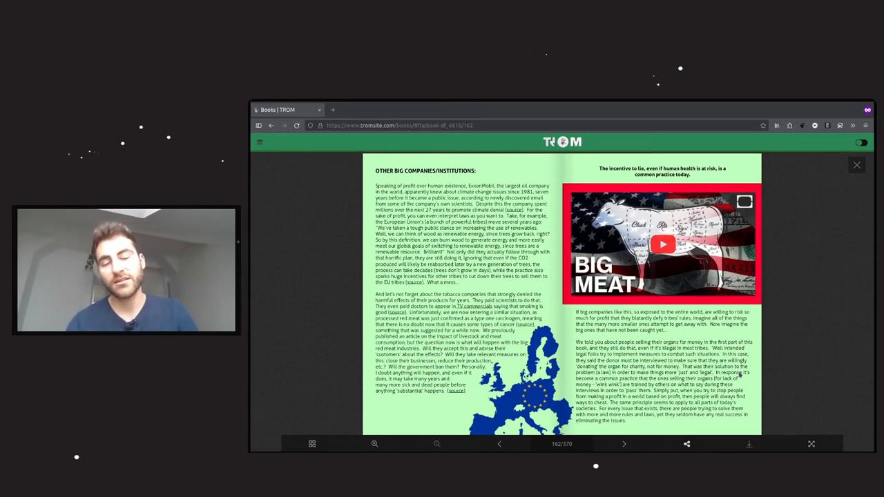
pyautogui.moveTo(807, 301)
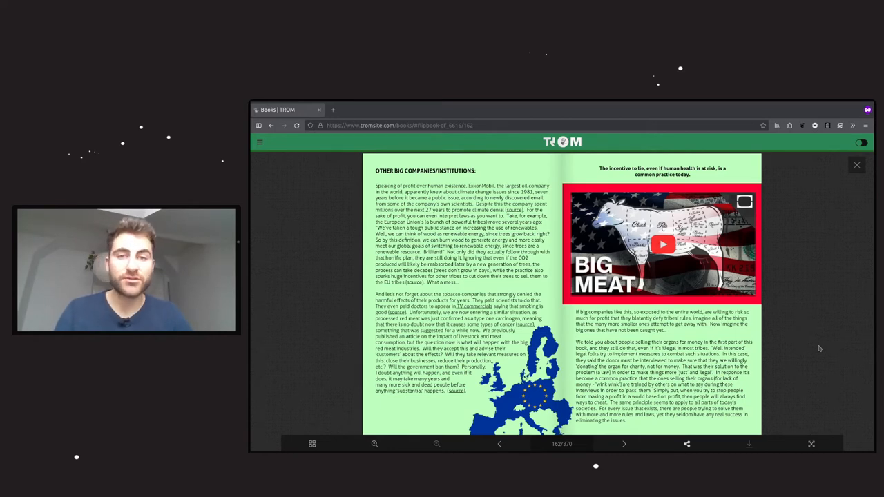
# Step: Advance the TROM book past the Free Education spread to the 'good business' spread
pyautogui.click(624, 445)
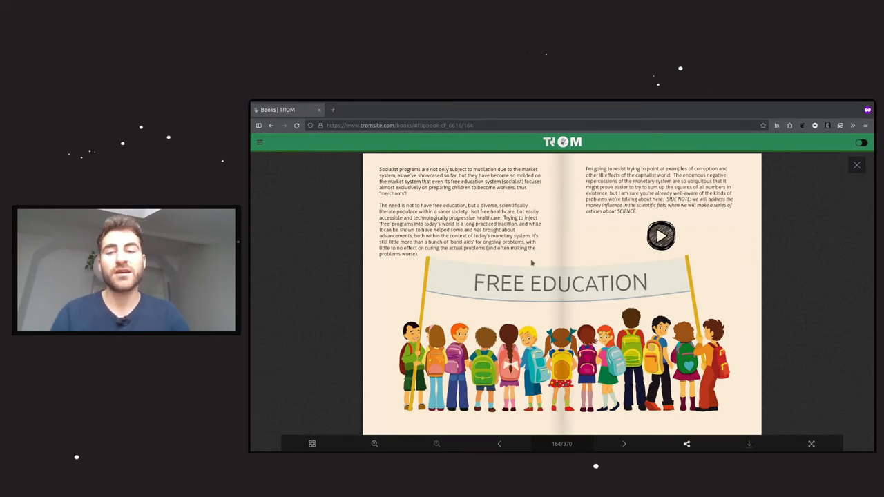
pyautogui.moveTo(779, 259)
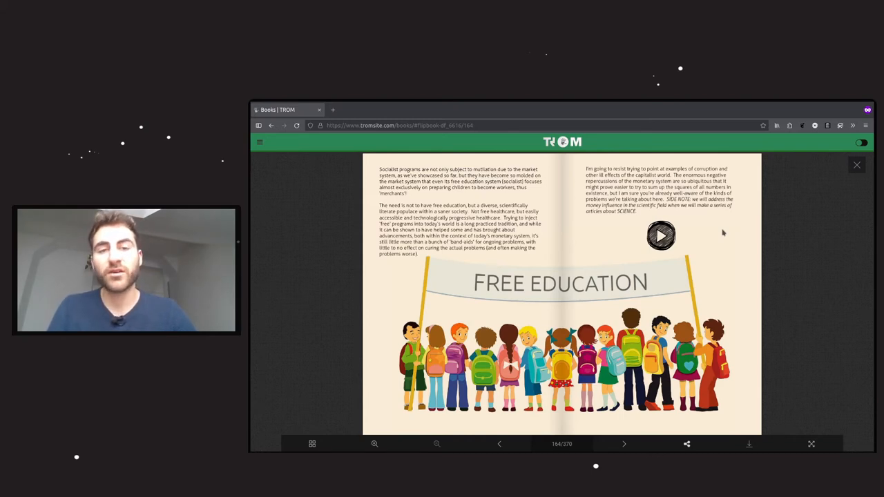
pyautogui.click(624, 444)
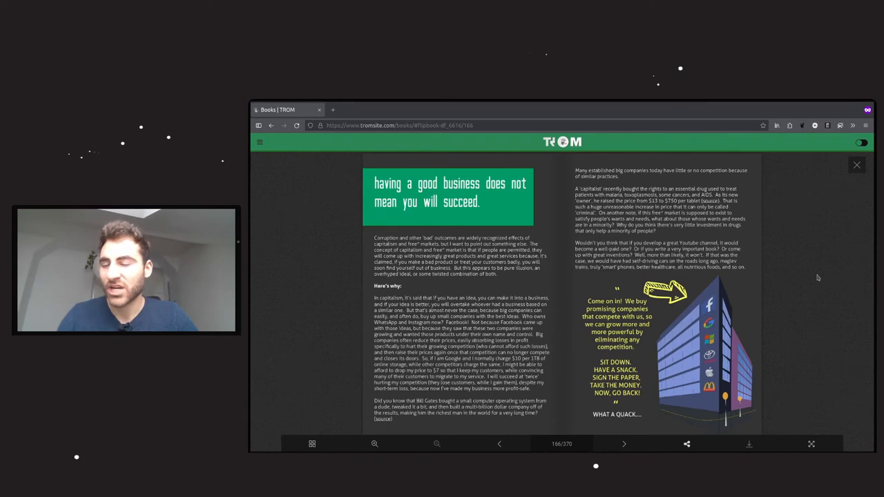
pyautogui.moveTo(801, 305)
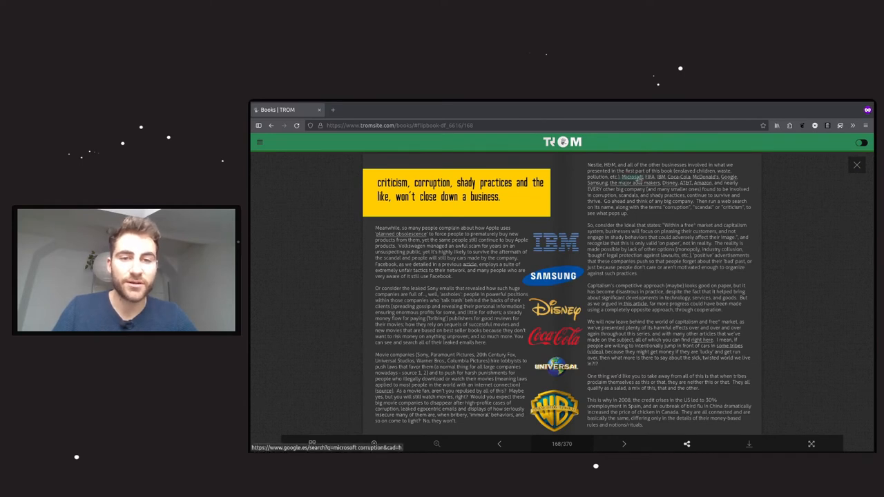
# Step: Open the Wikipedia 'Criticism of The Walt Disney Company' article from the Disney logo in a new tab
pyautogui.click(362, 110)
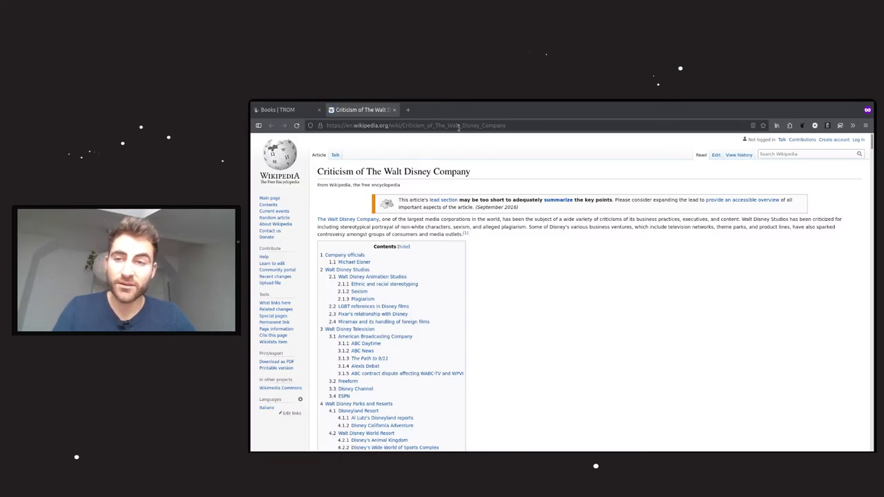
# Step: Skim the Disney criticism article to the Disneyland Resort section and return to the TROM book
pyautogui.scroll(-3)
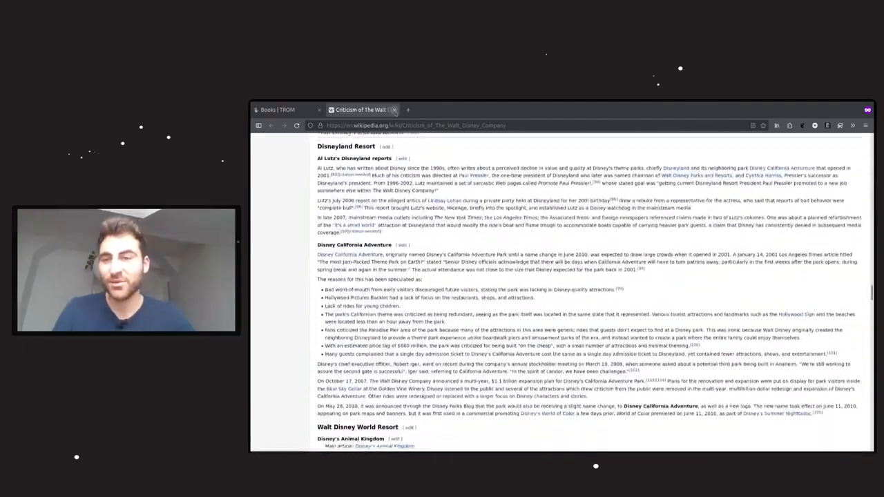
pyautogui.click(283, 109)
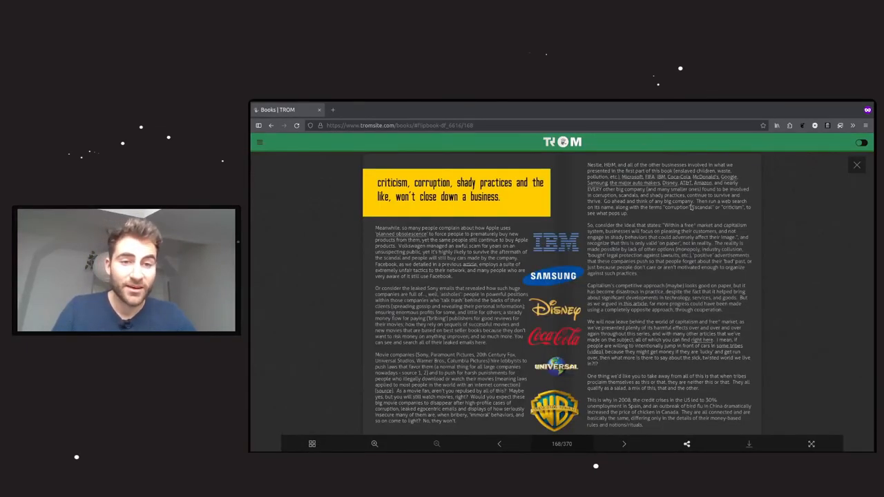
# Step: Skim the Wikipedia 'Criticism of Amazon' article and return to the TROM company-logos spread
pyautogui.click(694, 182)
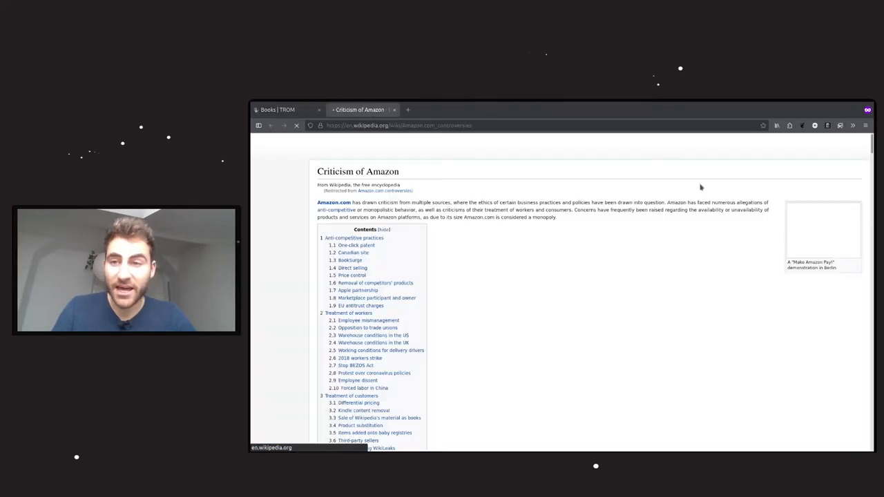
pyautogui.scroll(-3)
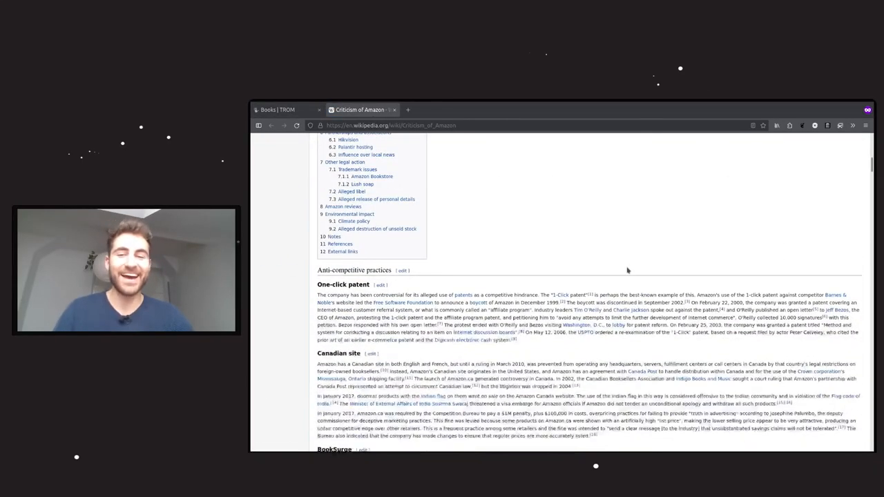
pyautogui.scroll(-3)
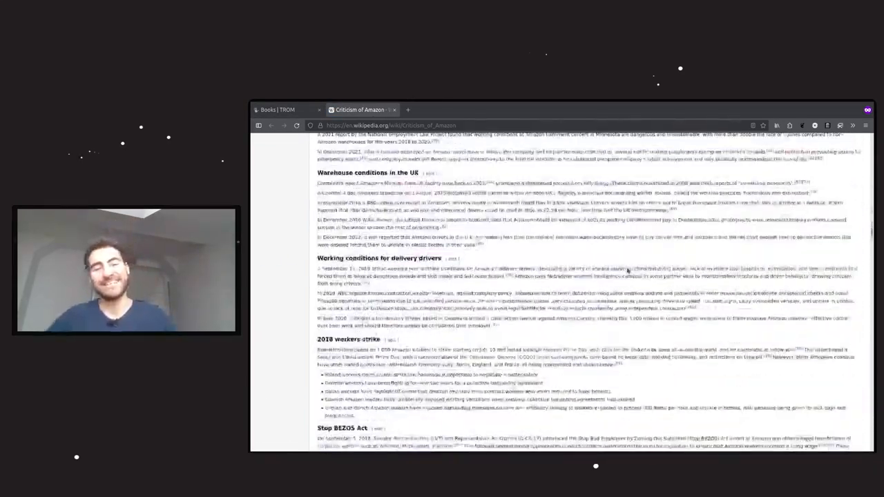
pyautogui.scroll(-3)
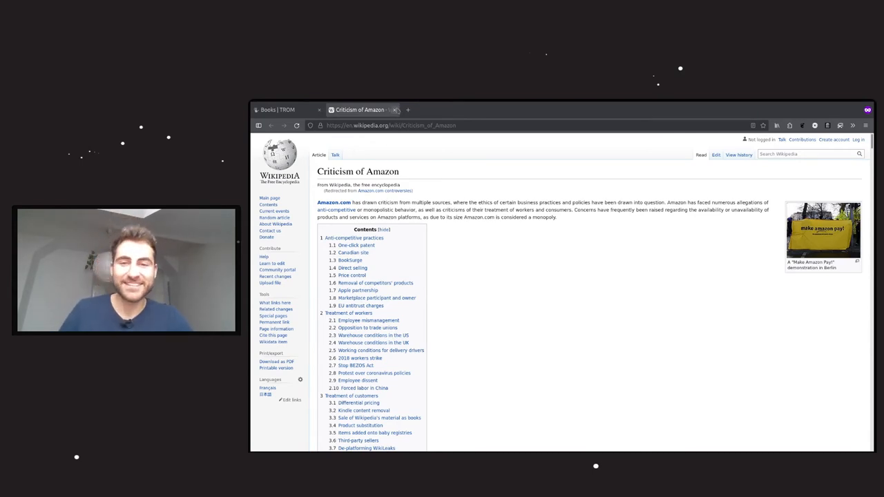
pyautogui.click(283, 109)
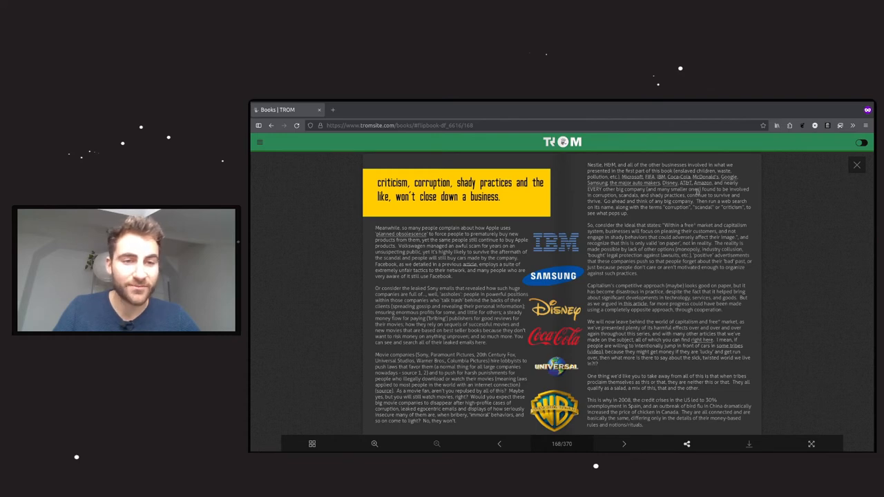
pyautogui.moveTo(704, 177)
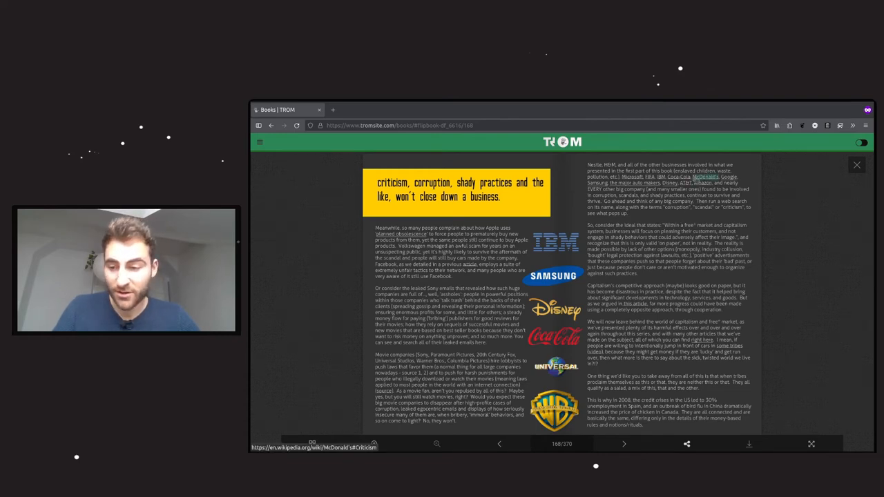
# Step: View the McDonald's criticism section on Wikipedia, close it and start a blank new tab
pyautogui.click(362, 111)
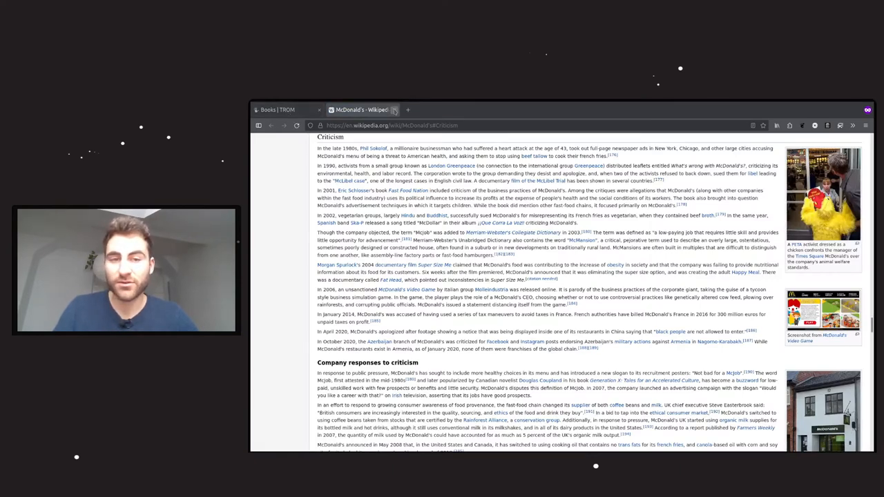
pyautogui.click(276, 109)
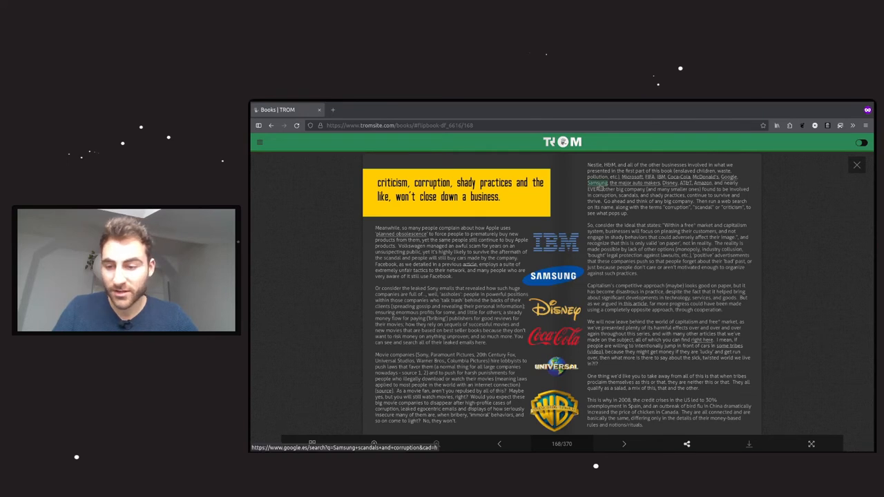
pyautogui.click(333, 111)
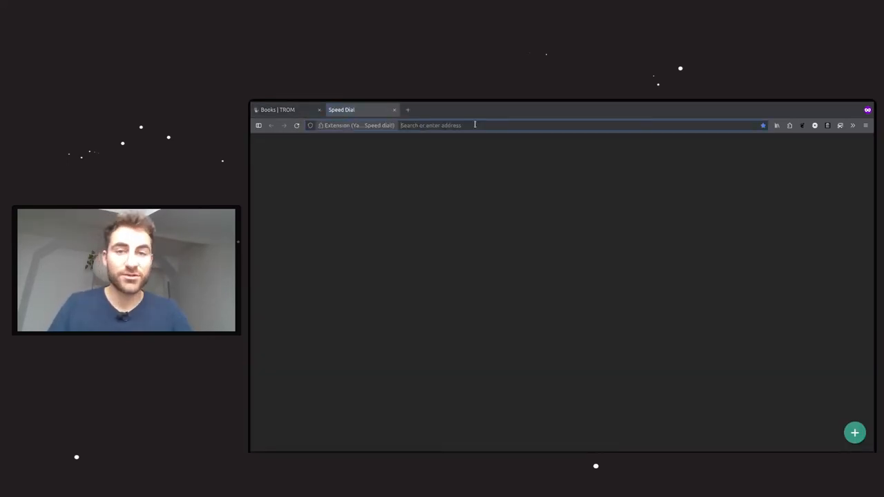
# Step: Search TROM Dienste for SAP criticism and look through the results
pyautogui.write('sap.com/')
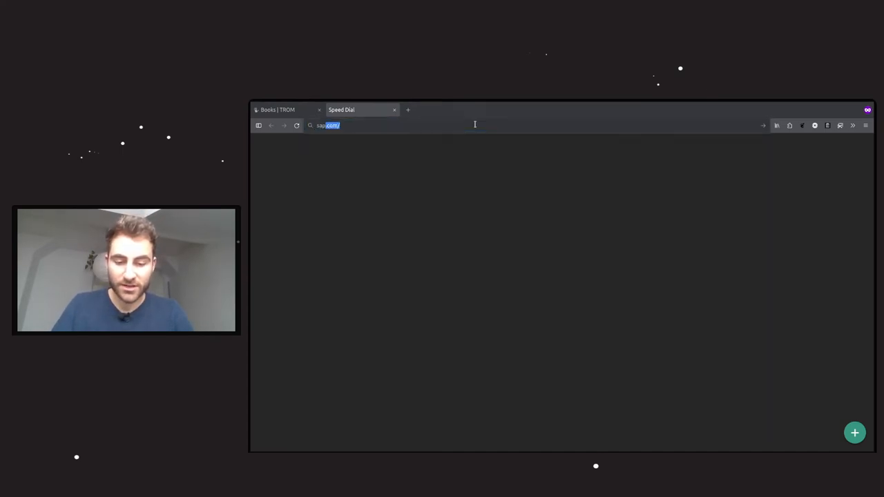
pyautogui.write('sap critis')
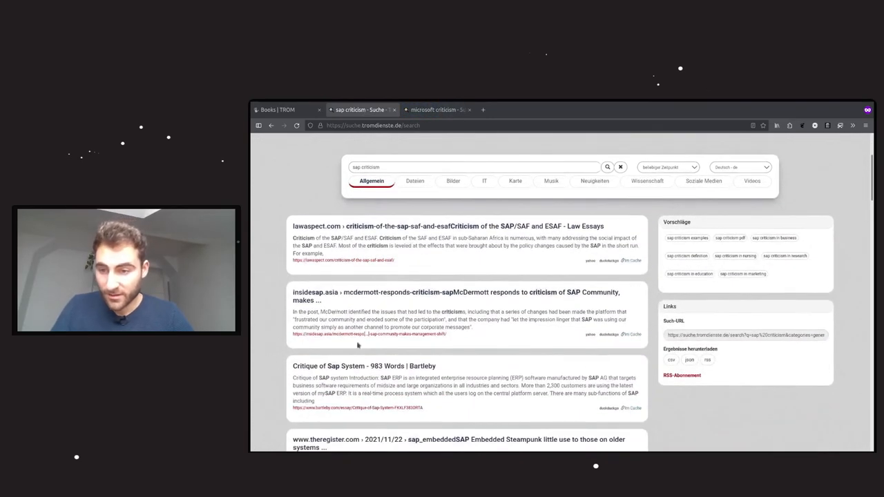
pyautogui.scroll(-3)
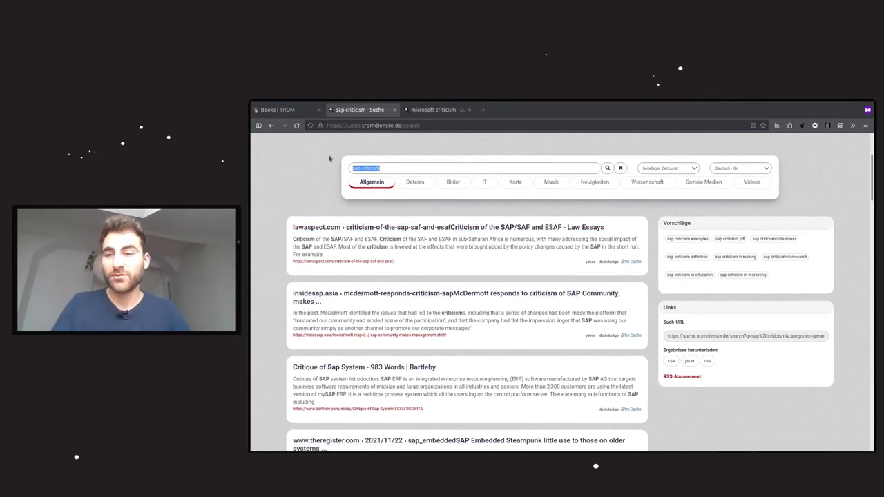
# Step: Refine the query to 'sap kritik' and reach the Tagesschau article 'Mit Datendiebstahl an die Weltspitze?'
pyautogui.write('sap kritik')
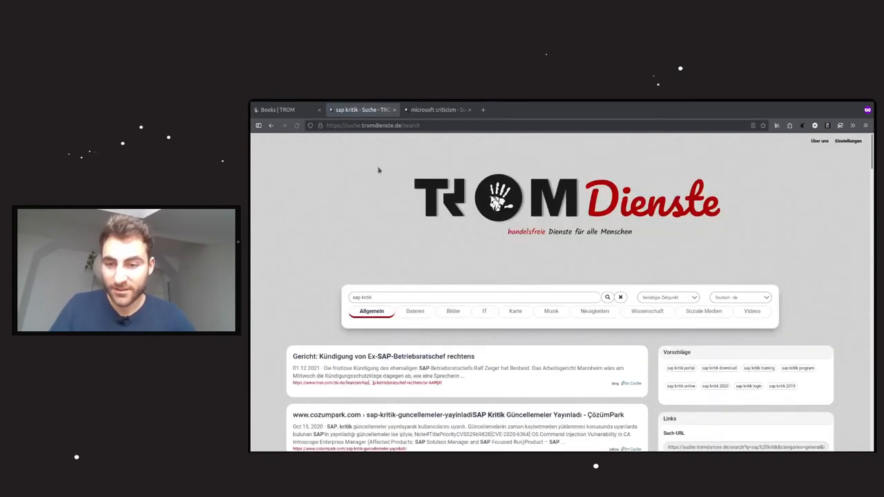
pyautogui.scroll(-3)
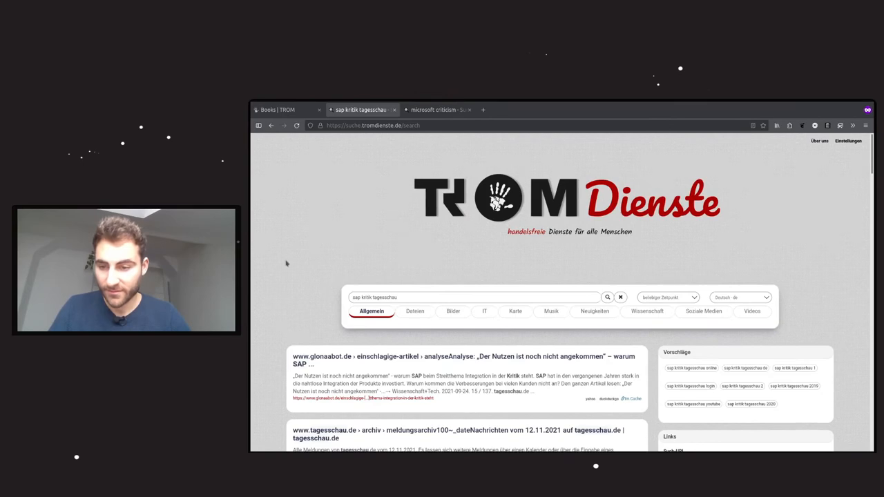
pyautogui.scroll(-3)
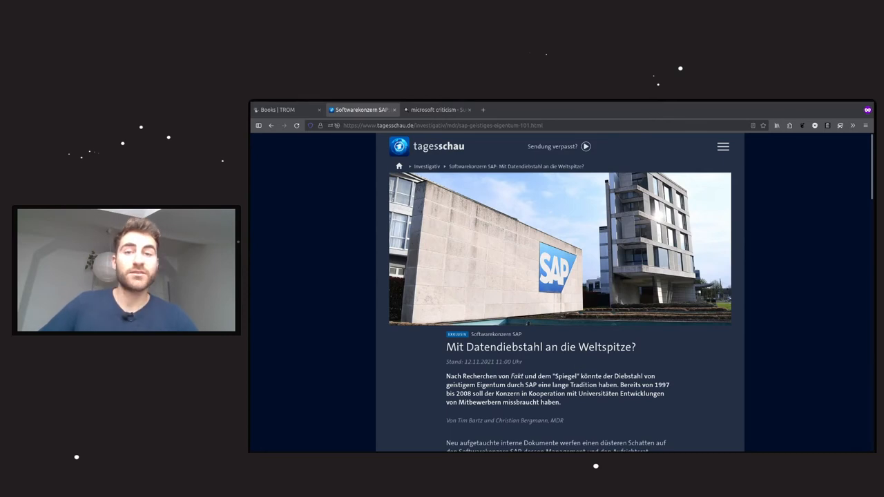
pyautogui.moveTo(710, 366)
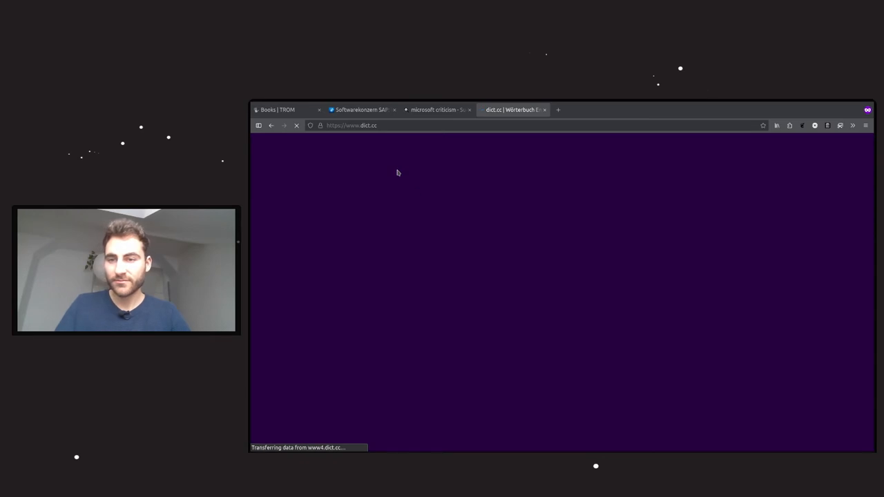
# Step: Look up 'geistigen Eigentum' and 'Vorstand' on dict.cc, then close the dictionary
pyautogui.click(558, 160)
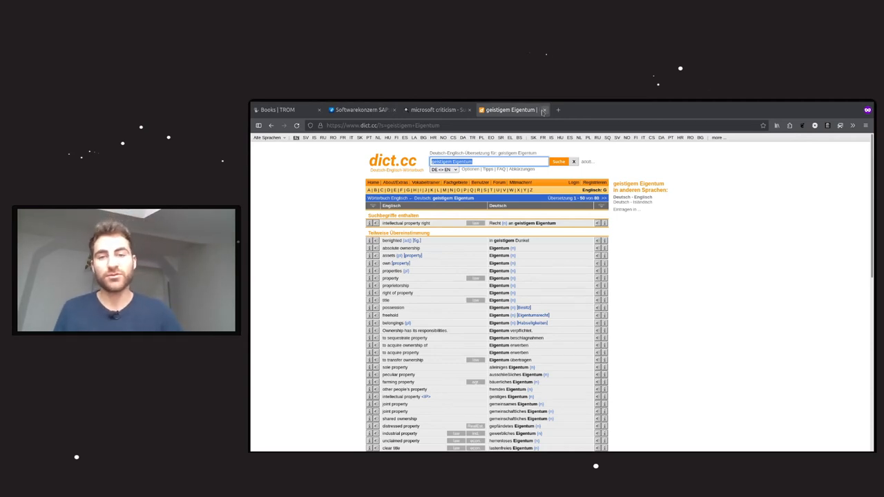
pyautogui.click(544, 111)
pyautogui.write('vorstand')
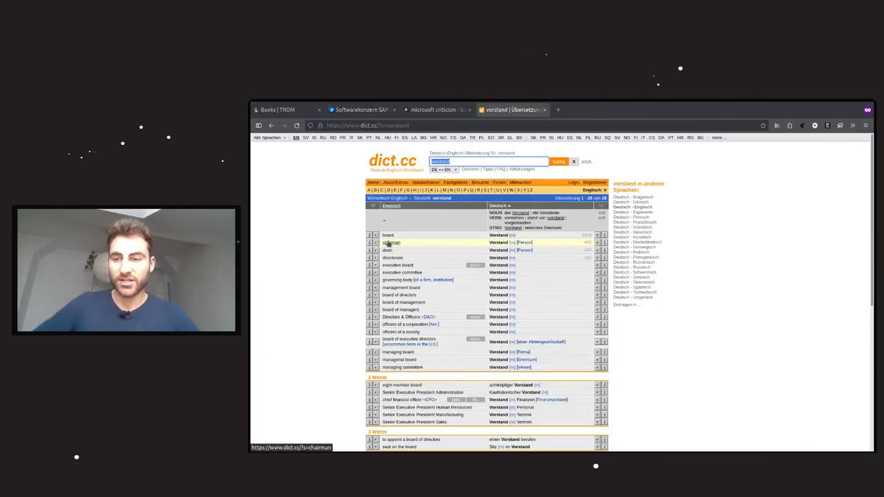
pyautogui.click(435, 111)
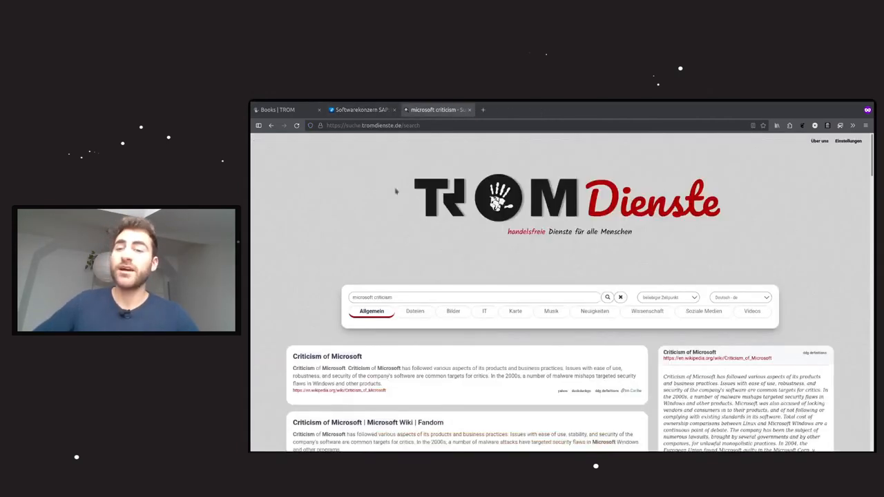
# Step: Revisit the Tagesschau SAP article and homepage before the Microsoft criticism results
pyautogui.click(359, 111)
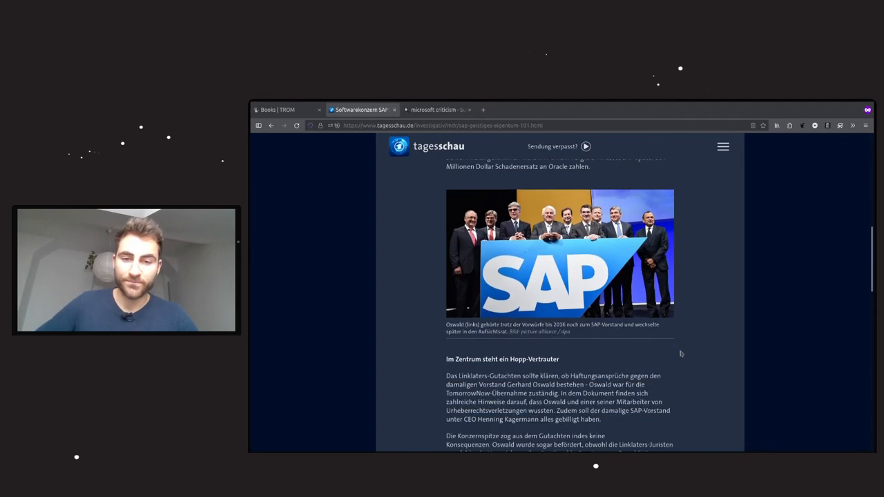
pyautogui.moveTo(685, 274)
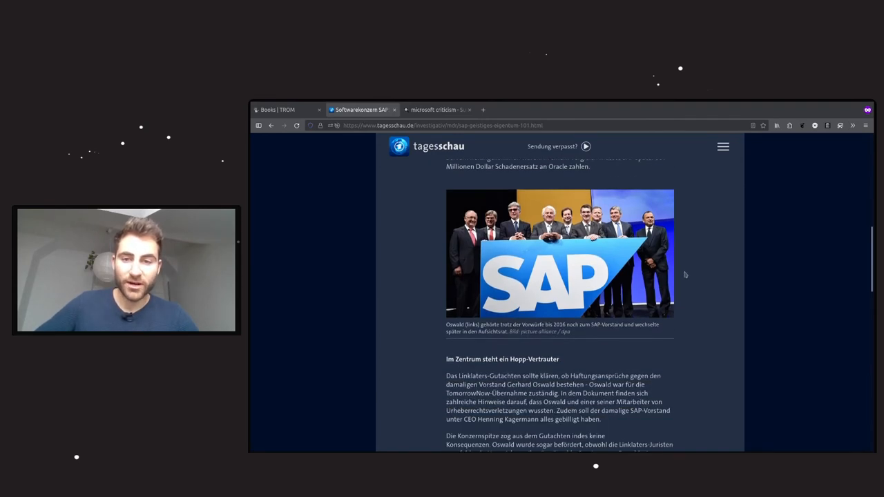
pyautogui.scroll(-3)
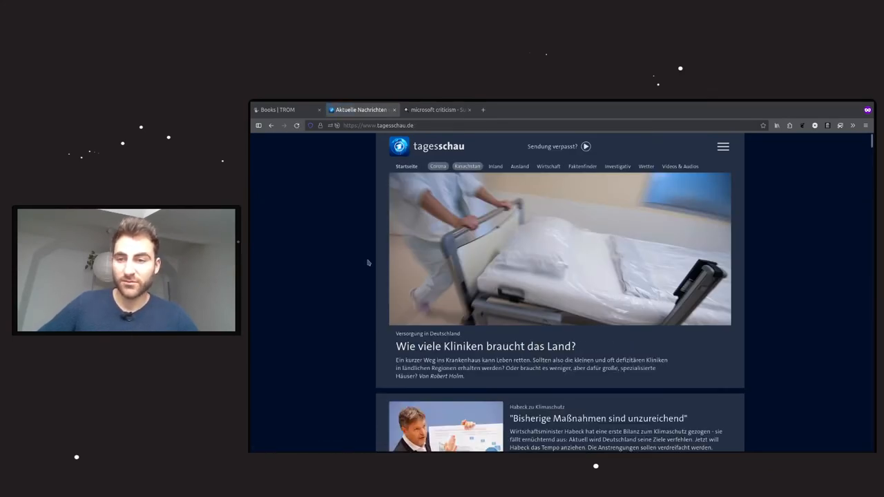
pyautogui.scroll(-3)
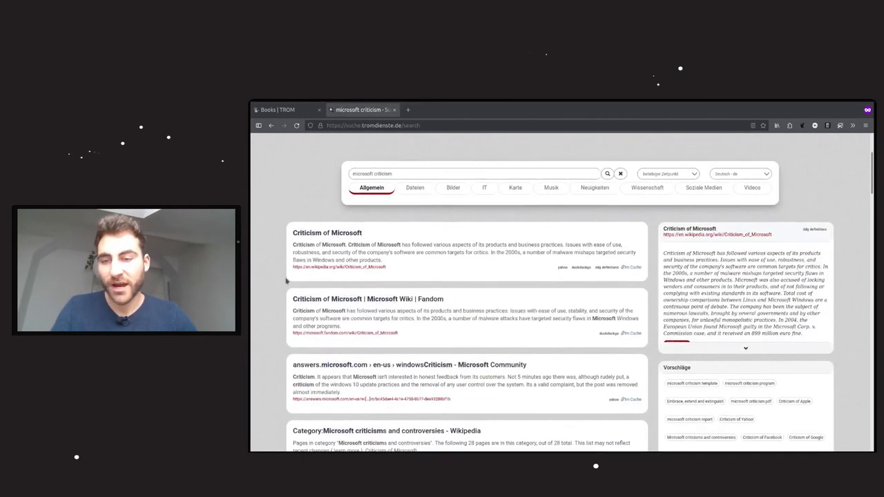
# Step: Open and skim the Wikipedia 'Criticism of Microsoft' article from the search results
pyautogui.click(326, 232)
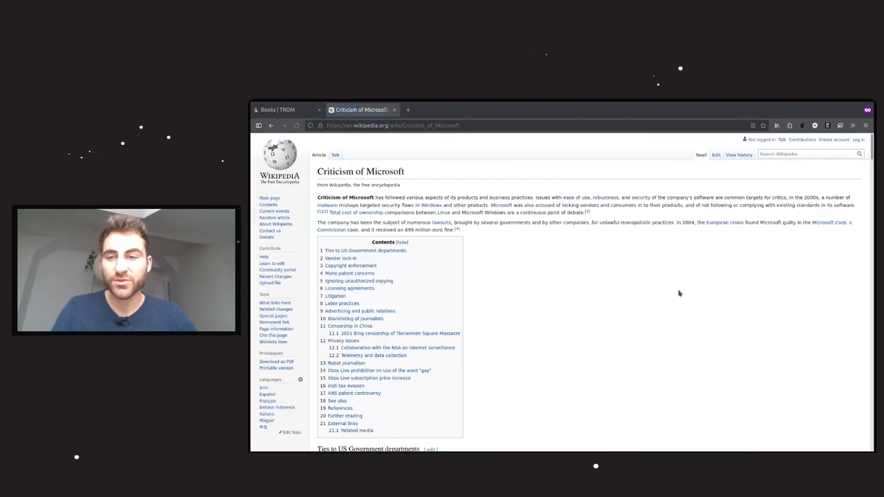
pyautogui.scroll(-3)
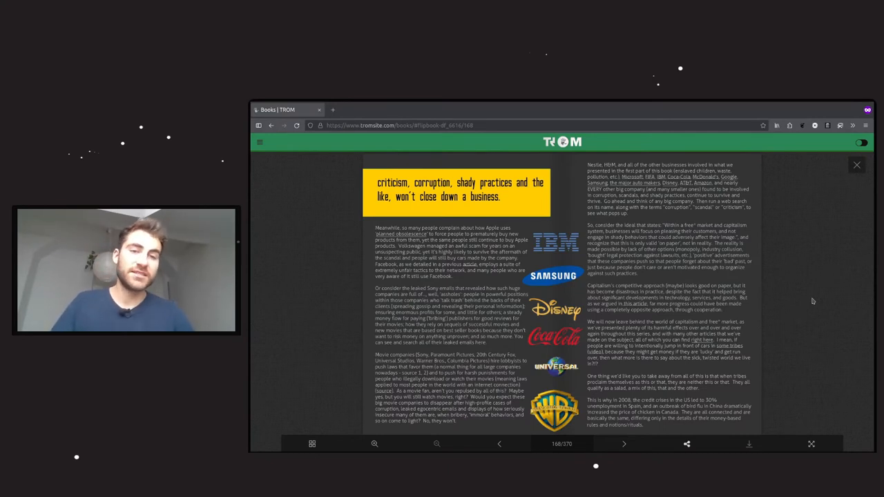
pyautogui.moveTo(779, 216)
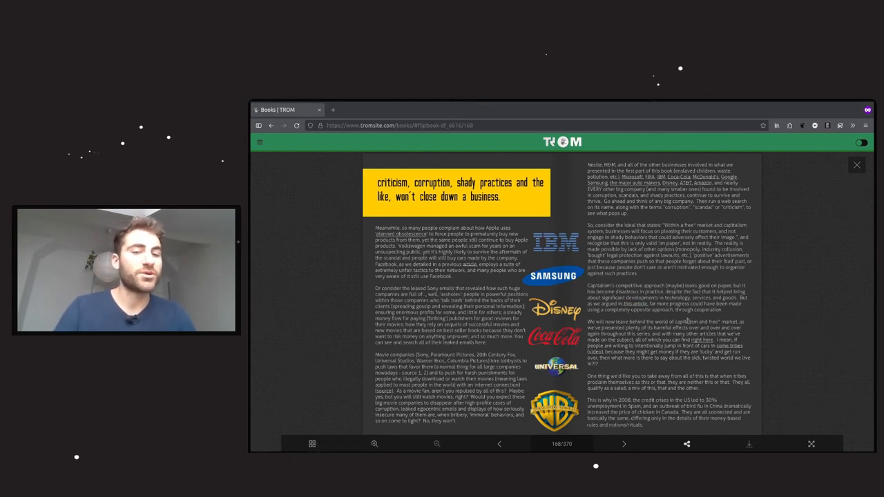
# Step: Bring up the 'competition and cooperation, curiosity and motivation' book at its cover
pyautogui.click(384, 110)
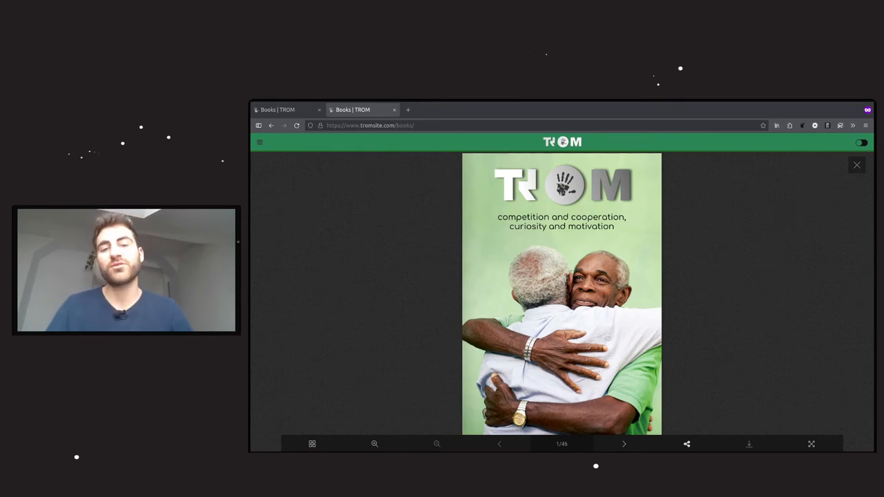
# Step: Leave the second book and return to the first book's company-logos spread on page 144
pyautogui.click(395, 111)
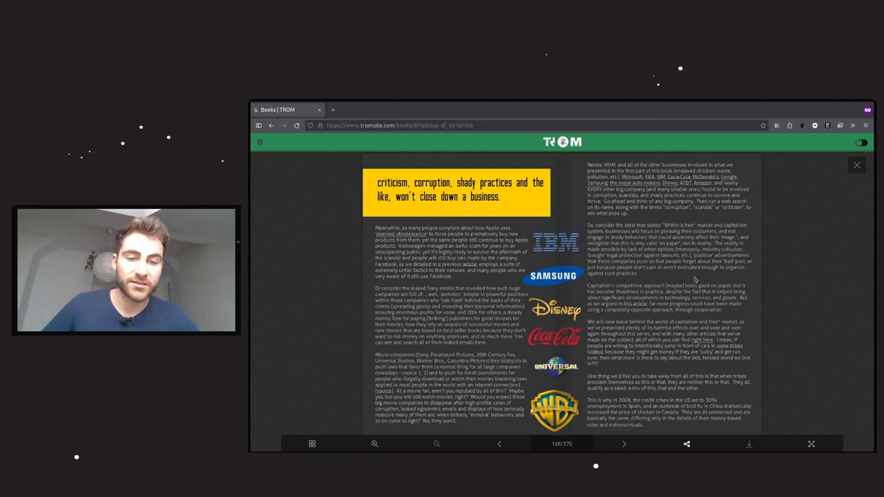
# Step: Flip forward through the homeland-versus-barbarous-wastes illustration to the 'mighty ugly tribes' page
pyautogui.click(624, 444)
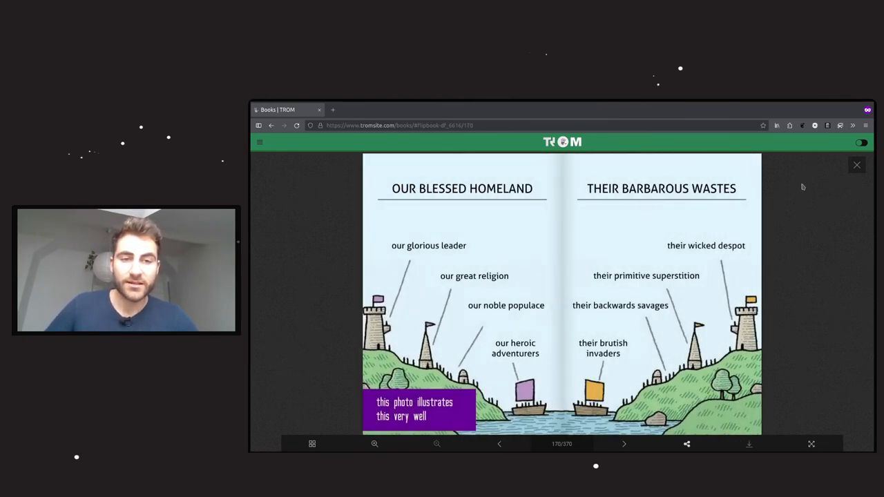
pyautogui.moveTo(796, 282)
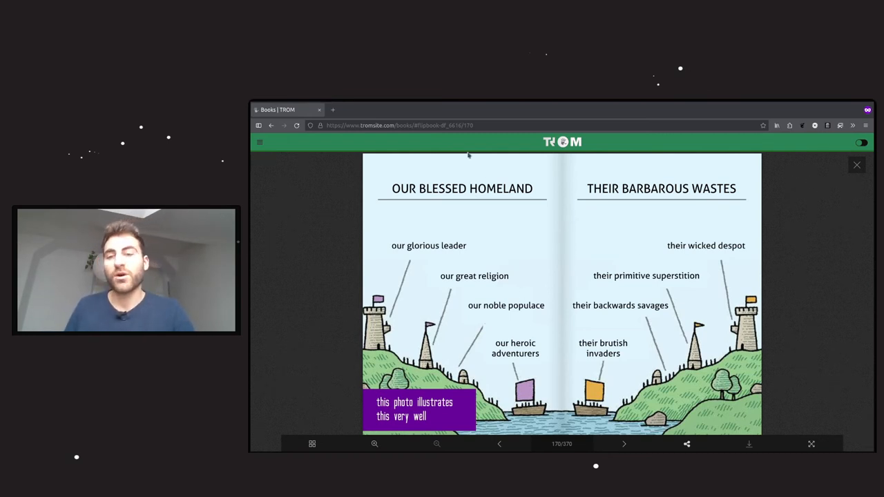
pyautogui.moveTo(726, 216)
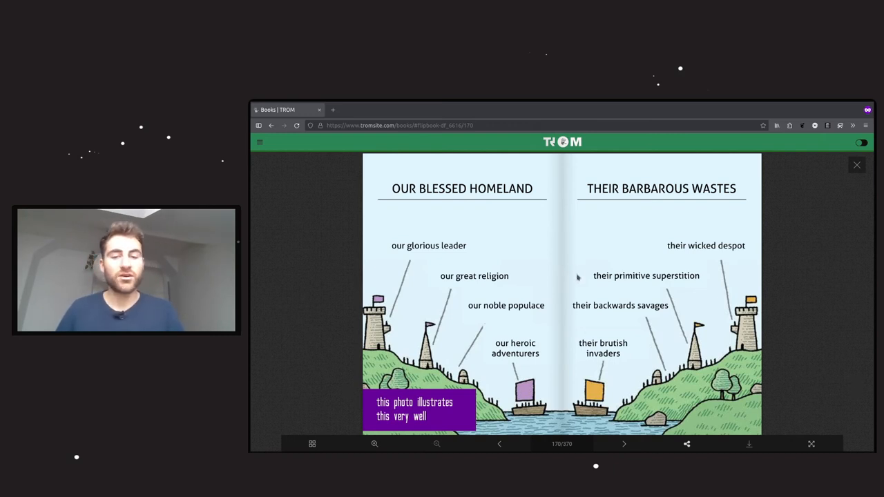
pyautogui.moveTo(553, 253)
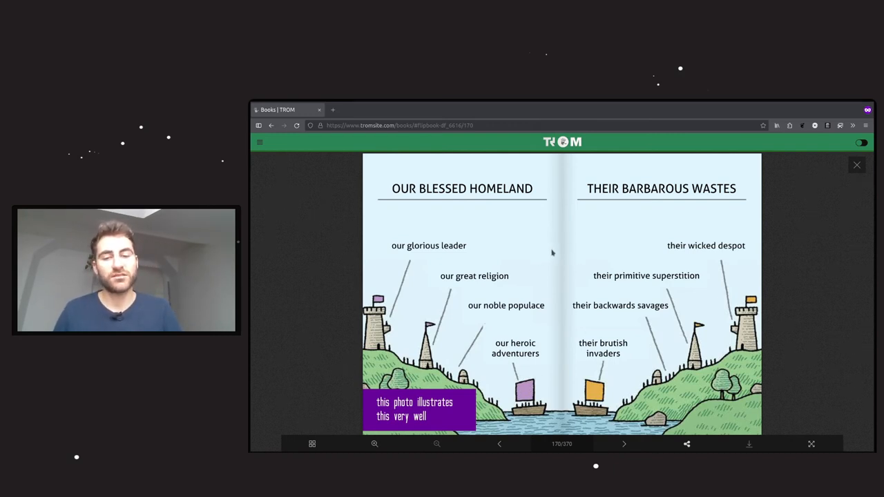
pyautogui.moveTo(729, 236)
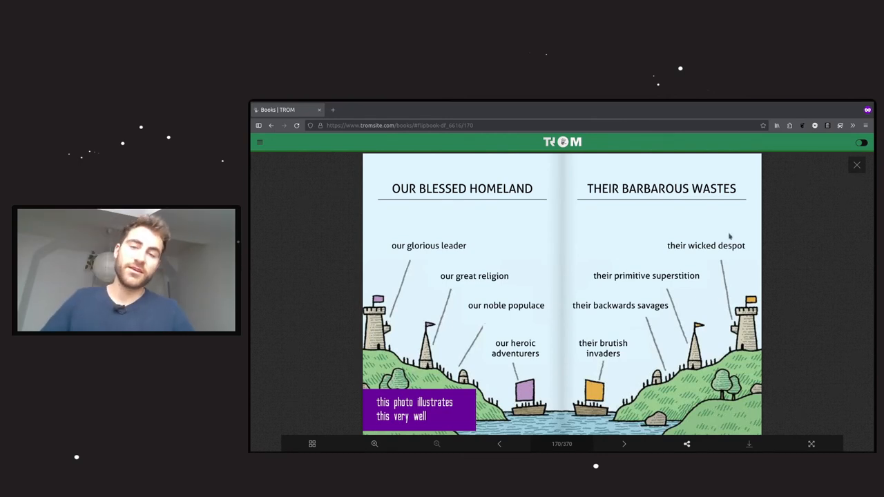
pyautogui.click(624, 444)
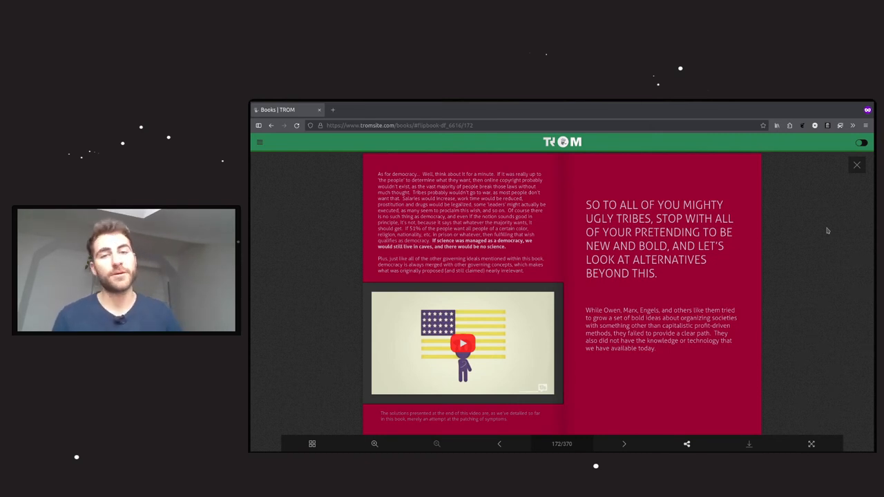
pyautogui.click(624, 443)
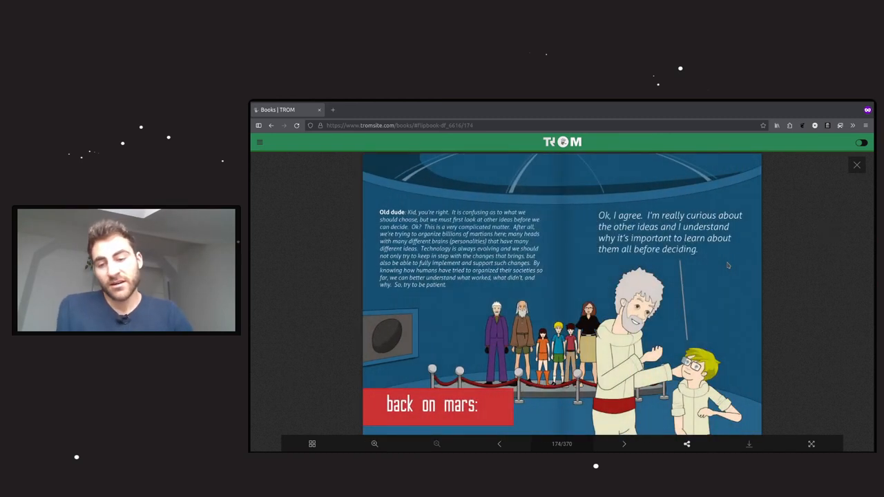
pyautogui.moveTo(789, 304)
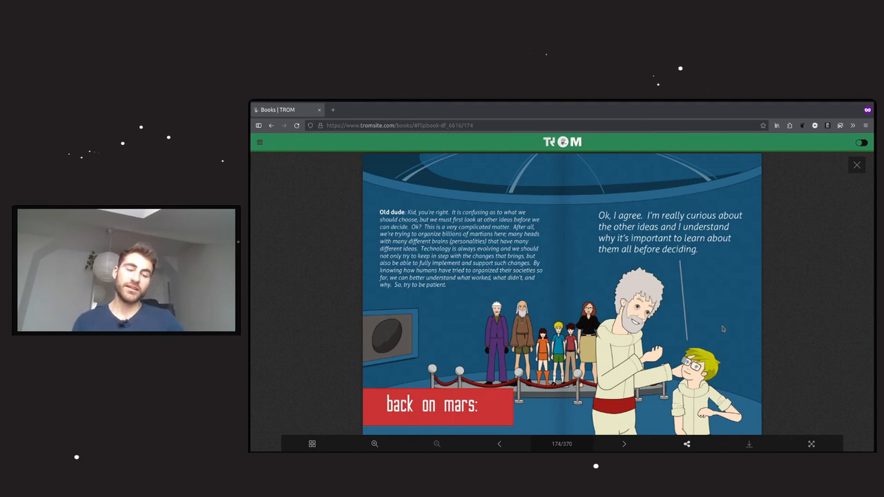
# Step: Advance to the 'back on mars' spread where Kid agrees to learn about other ideas first
pyautogui.click(624, 445)
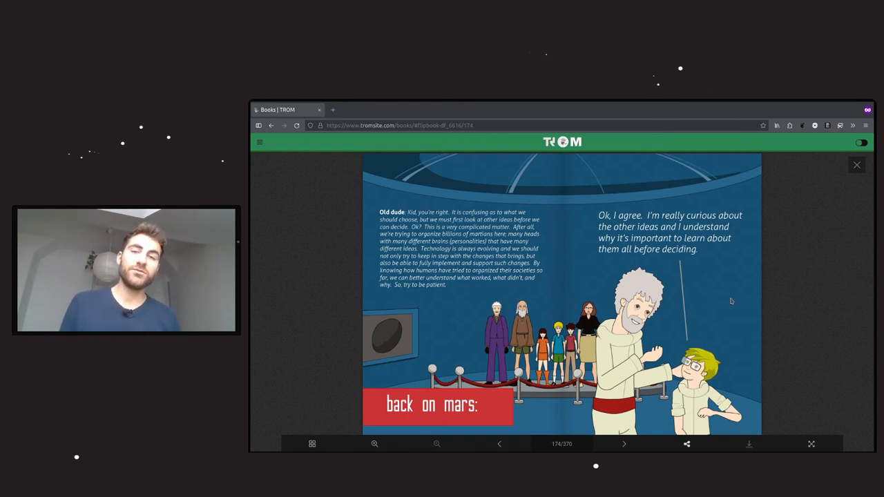
pyautogui.moveTo(351, 116)
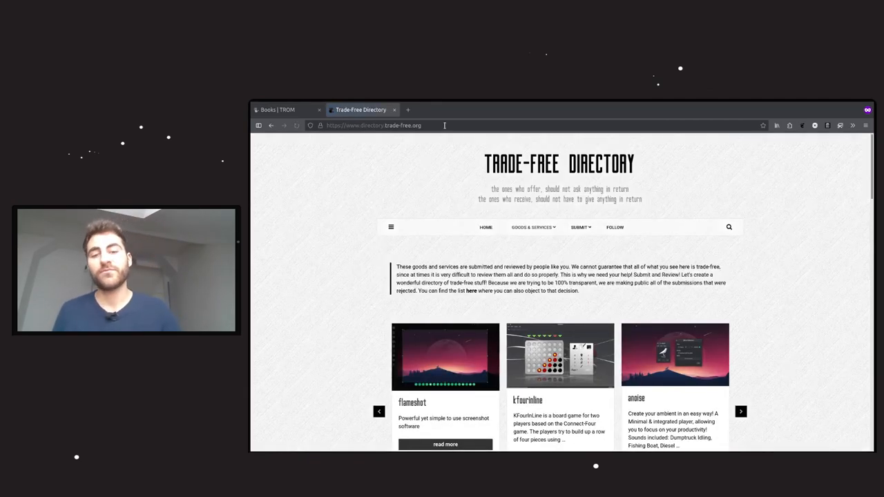
# Step: Scroll to Latest Reviews and bring up the 'review of freecad' entry
pyautogui.scroll(-3)
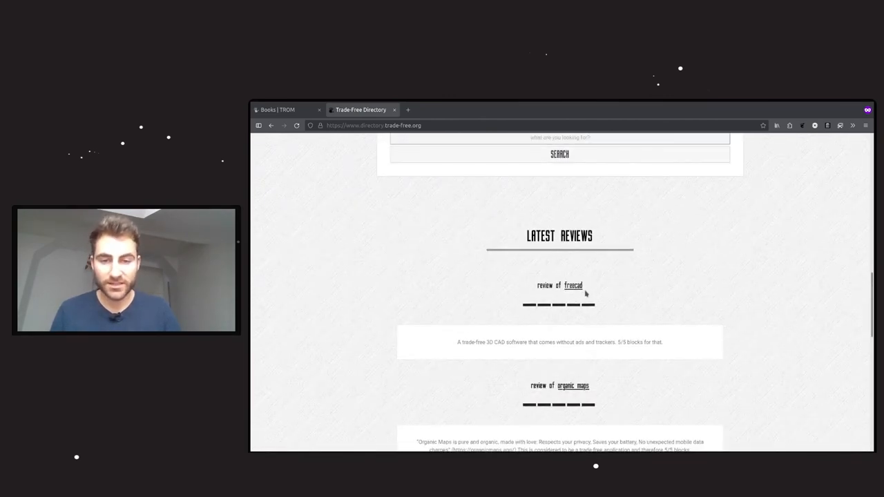
pyautogui.click(571, 284)
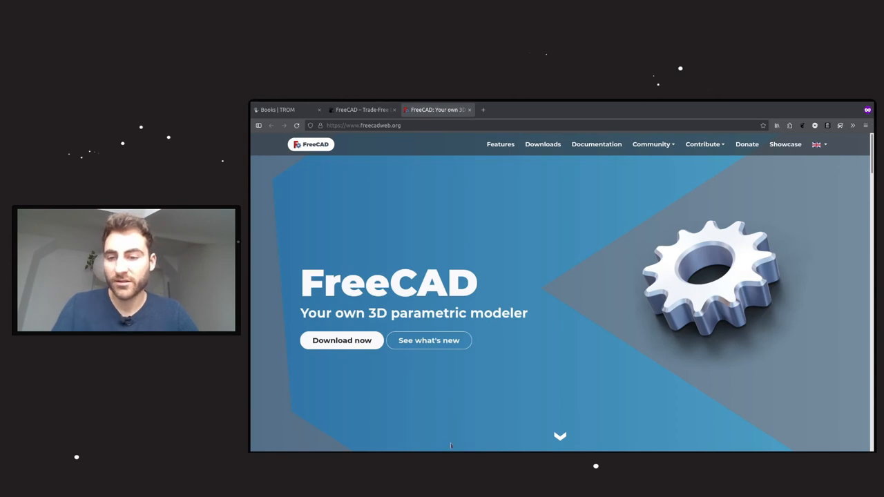
# Step: Glance down to the 'Freedom to build what you want' section and return to the top
pyautogui.scroll(-3)
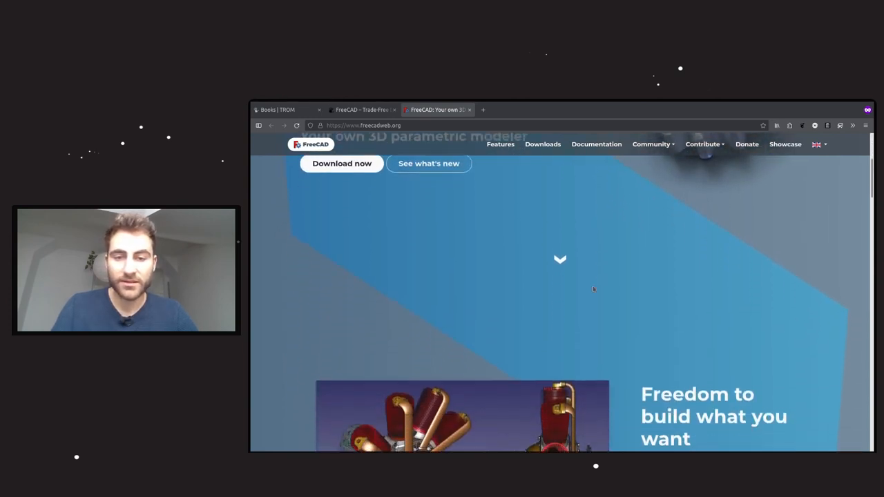
pyautogui.scroll(3)
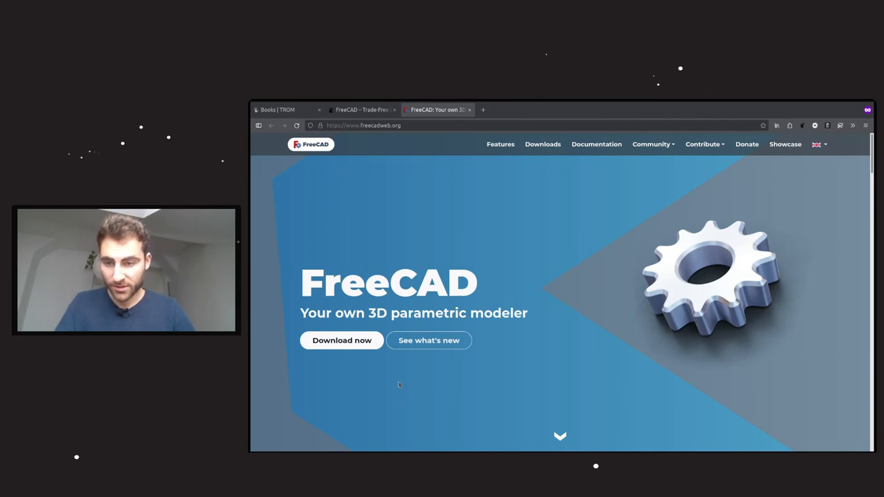
pyautogui.moveTo(510, 348)
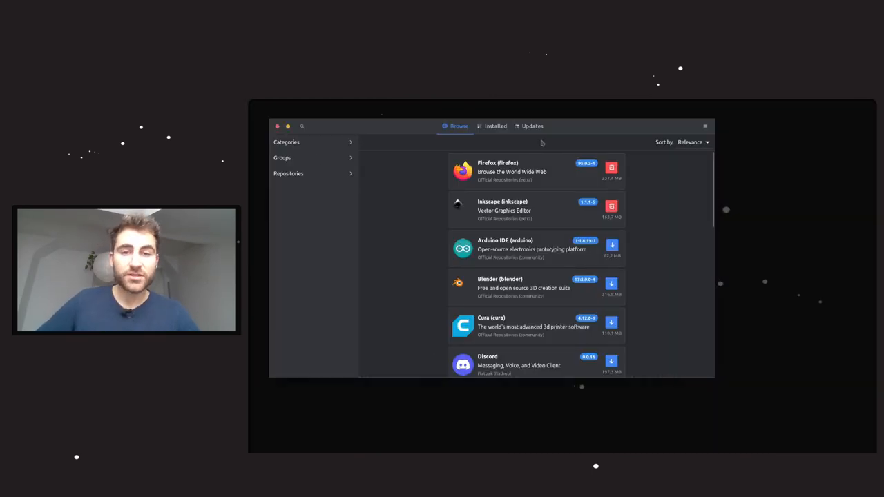
# Step: Search Pamac for 'freecad' to list the repository and Flathub packages
pyautogui.write('freecad')
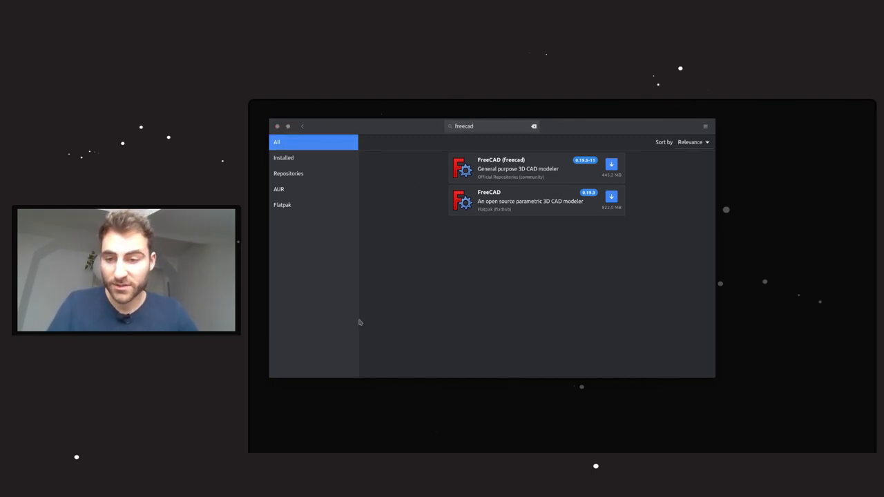
pyautogui.moveTo(435, 302)
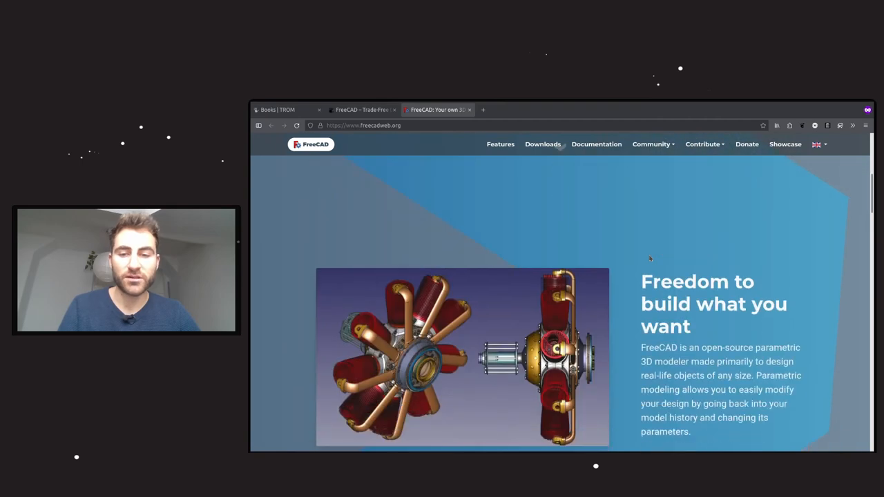
# Step: Scroll through the FreeCAD feature sections down to 'Want to contribute to FreeCAD?'
pyautogui.scroll(-3)
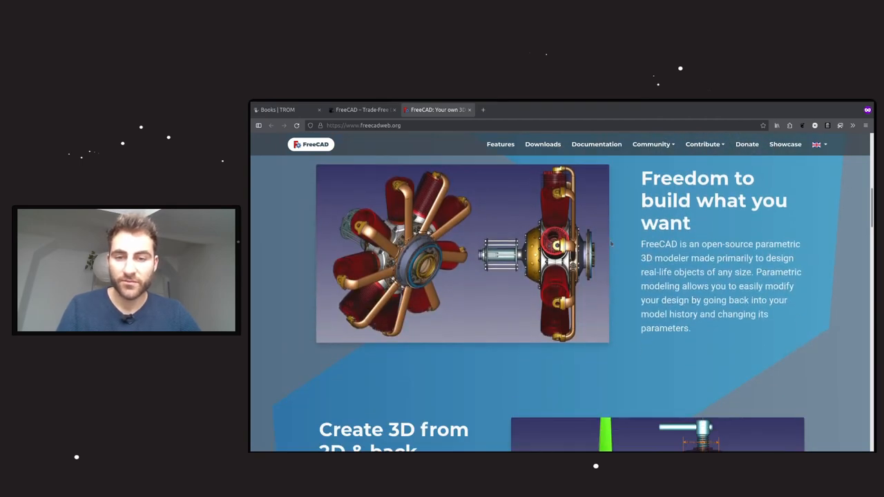
pyautogui.scroll(-3)
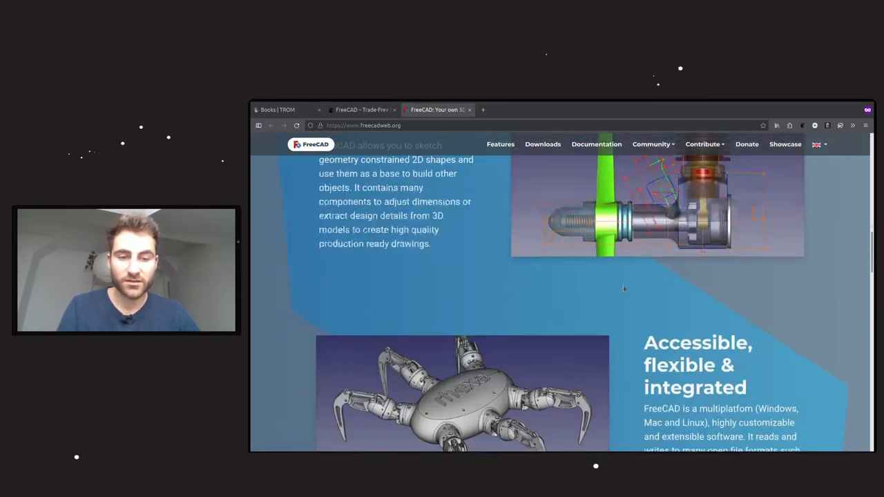
pyautogui.scroll(-3)
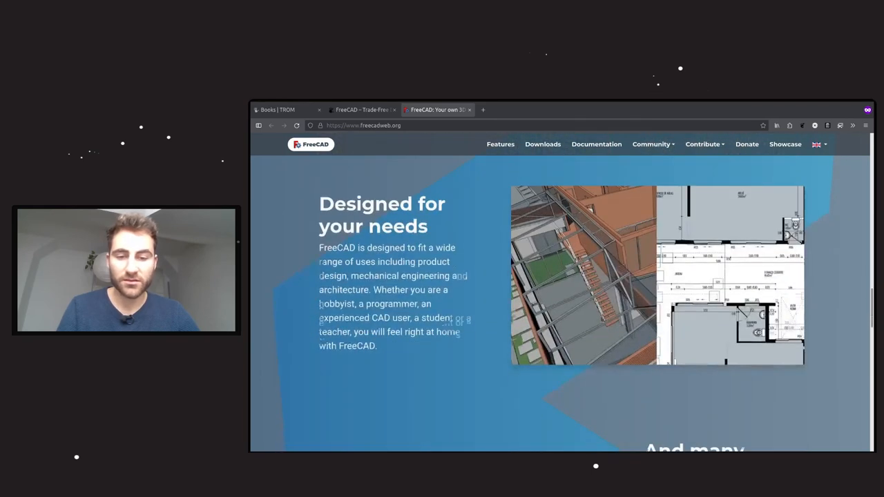
pyautogui.scroll(-3)
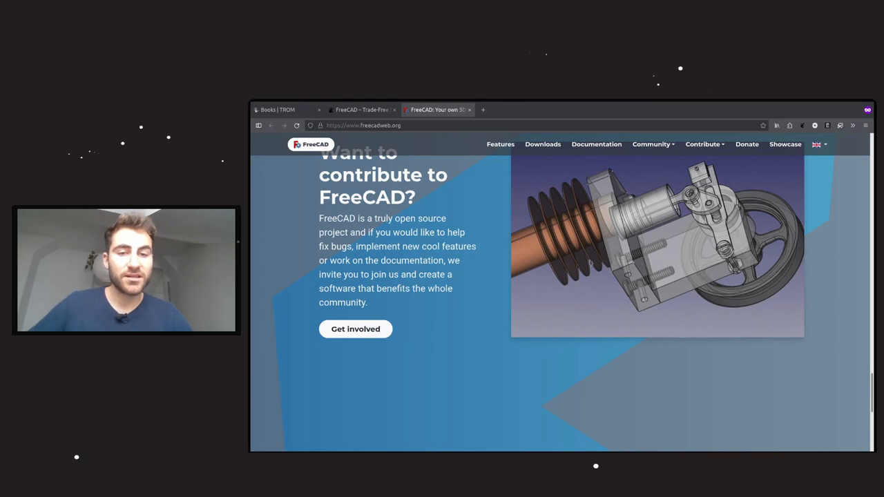
pyautogui.scroll(-3)
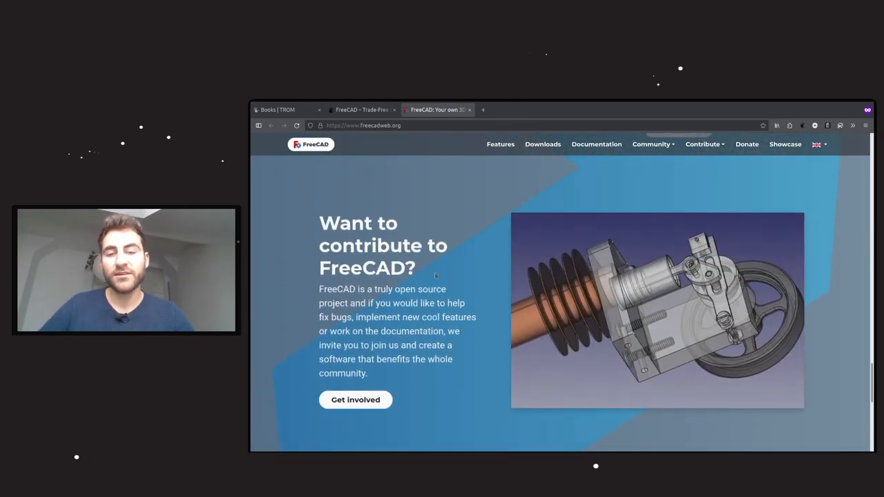
pyautogui.scroll(-3)
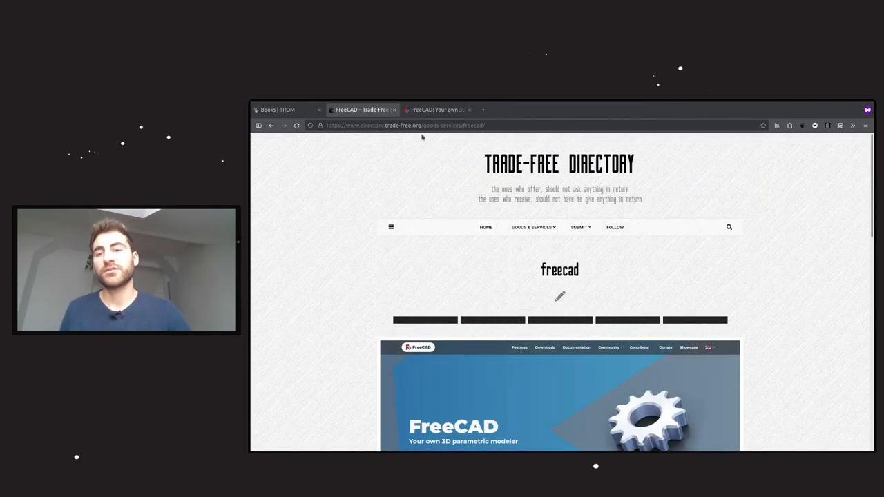
# Step: Load verzeichnis.handelsfrei.org and browse its carousel, categories and 'Die neusten Bewertungen'
pyautogui.click(439, 109)
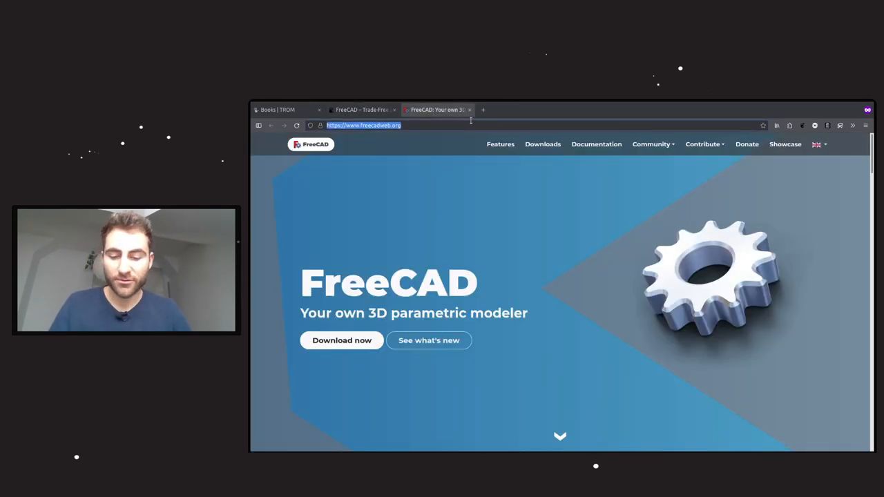
pyautogui.write('verzeichnis.handels')
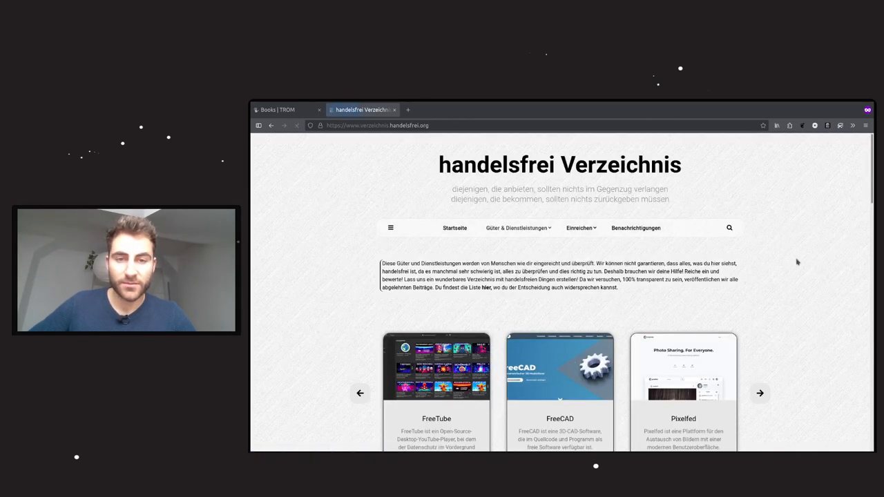
pyautogui.scroll(-3)
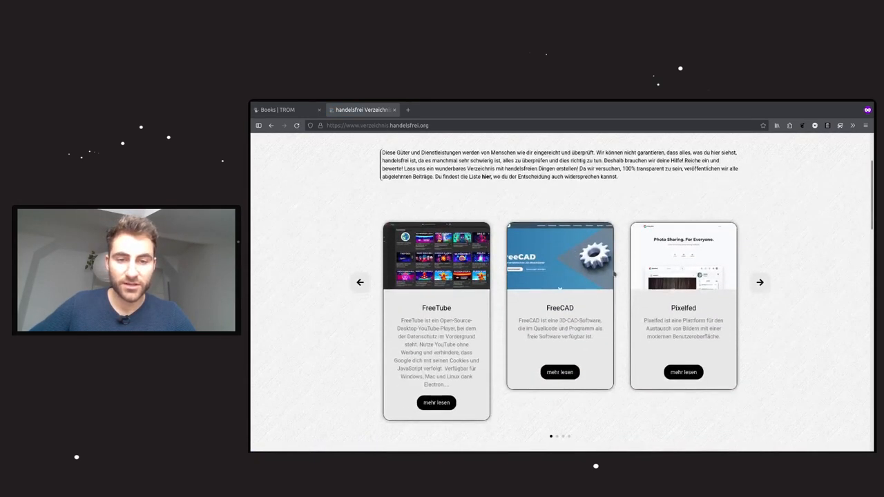
pyautogui.scroll(-3)
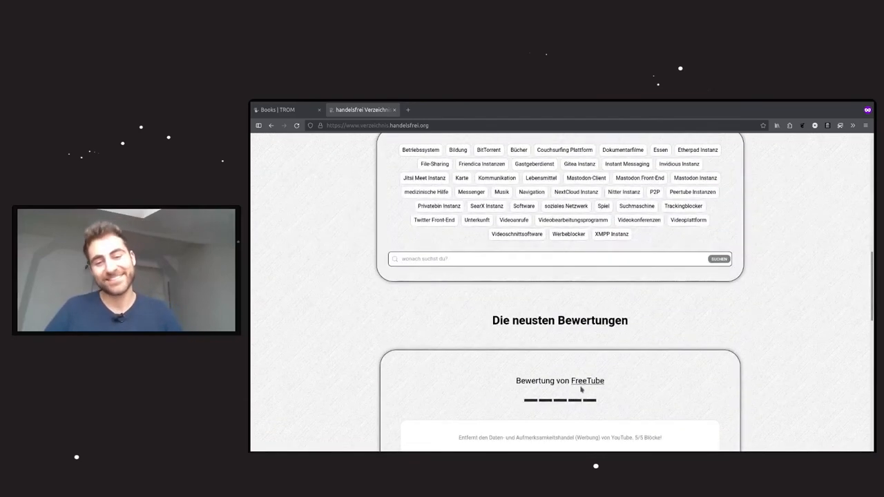
pyautogui.scroll(-3)
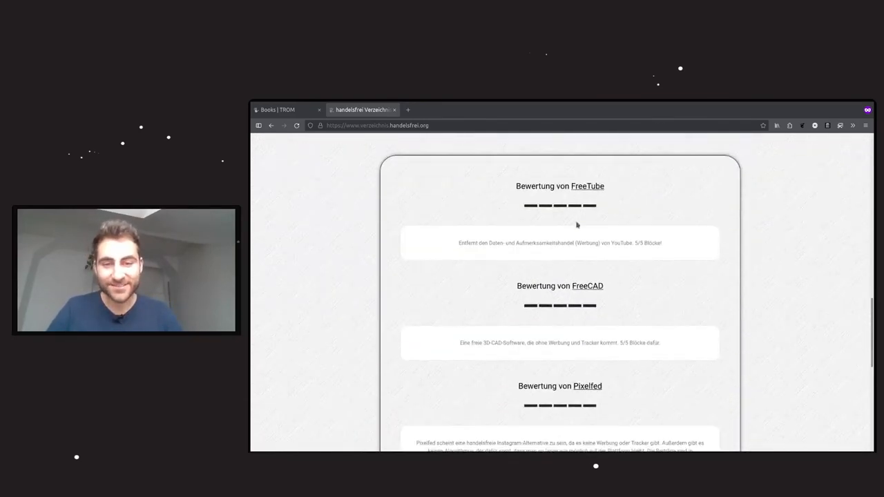
pyautogui.click(587, 284)
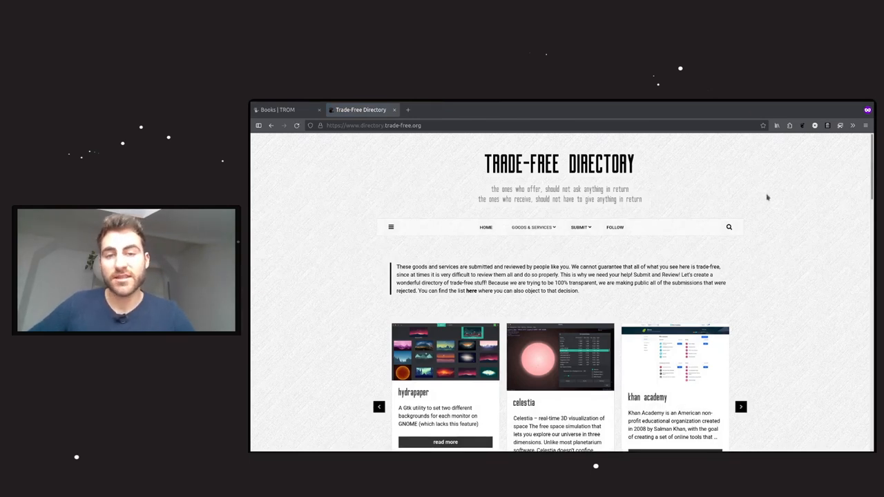
# Step: Load the Submit page via the SUBMIT menu, showing the title field and featured-image upload
pyautogui.click(578, 226)
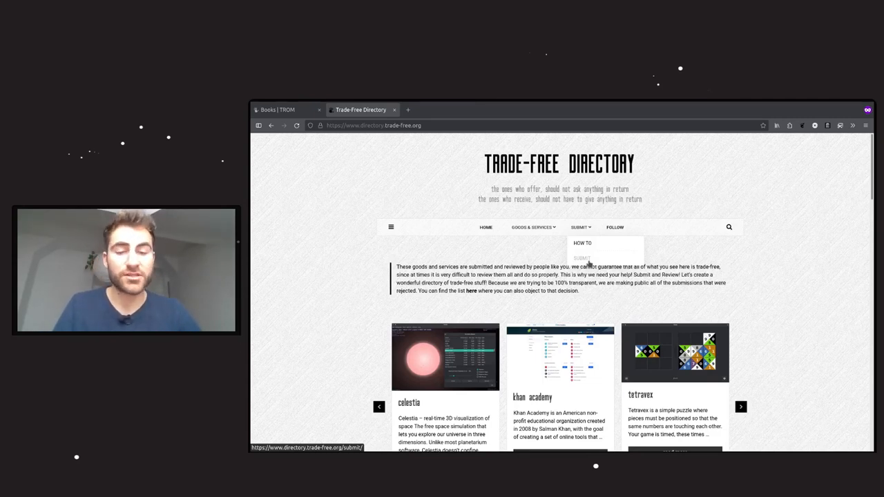
pyautogui.click(582, 258)
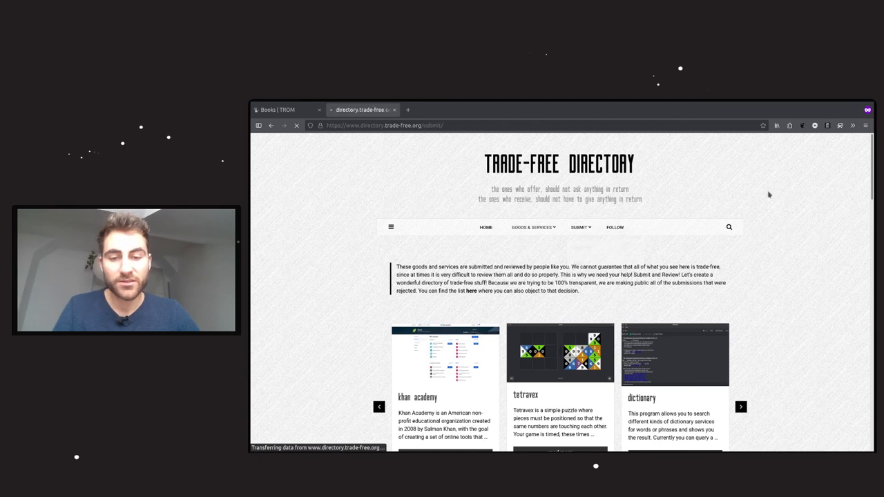
pyautogui.click(579, 227)
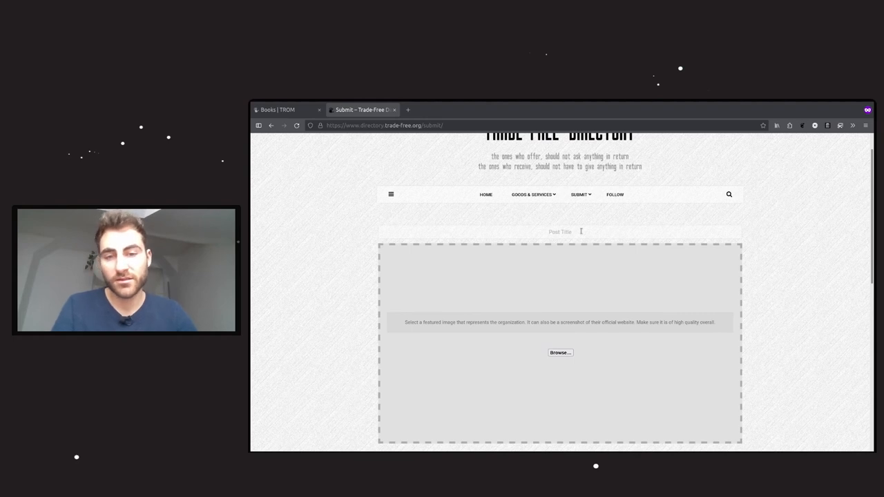
# Step: Scroll the submission form to its category selector and anti-spam question, then return to the FreeCAD entry
pyautogui.scroll(-3)
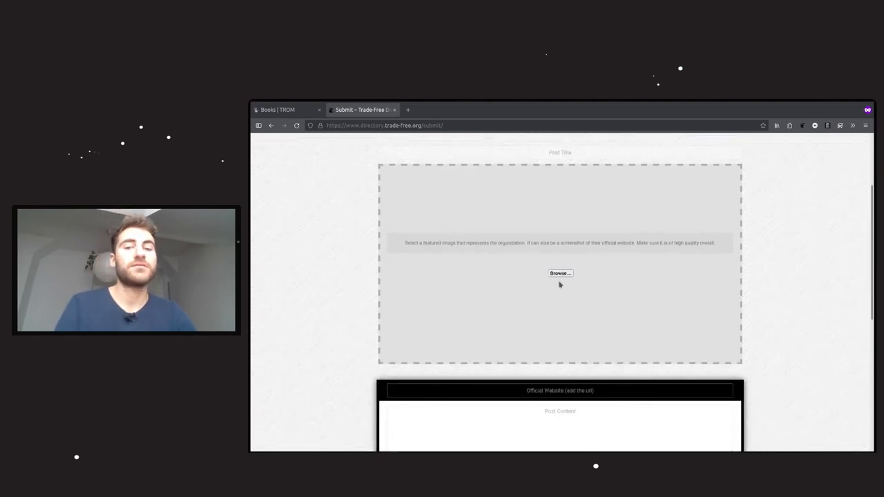
pyautogui.scroll(-3)
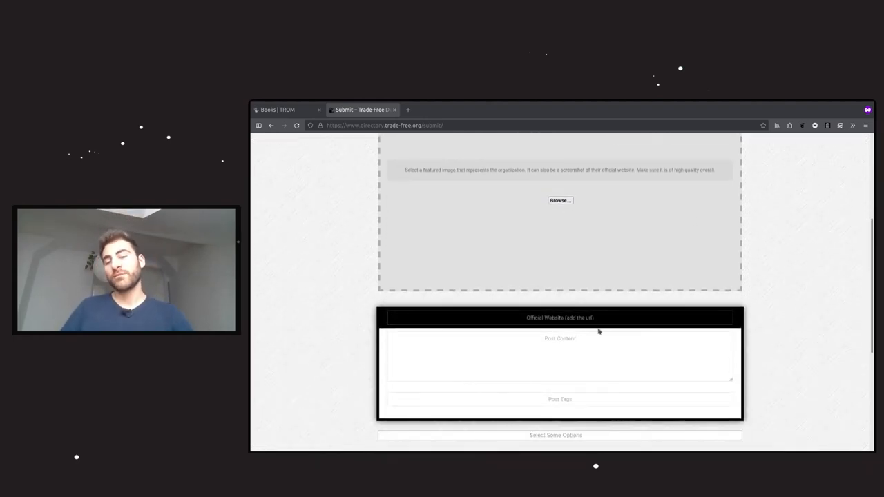
pyautogui.scroll(-3)
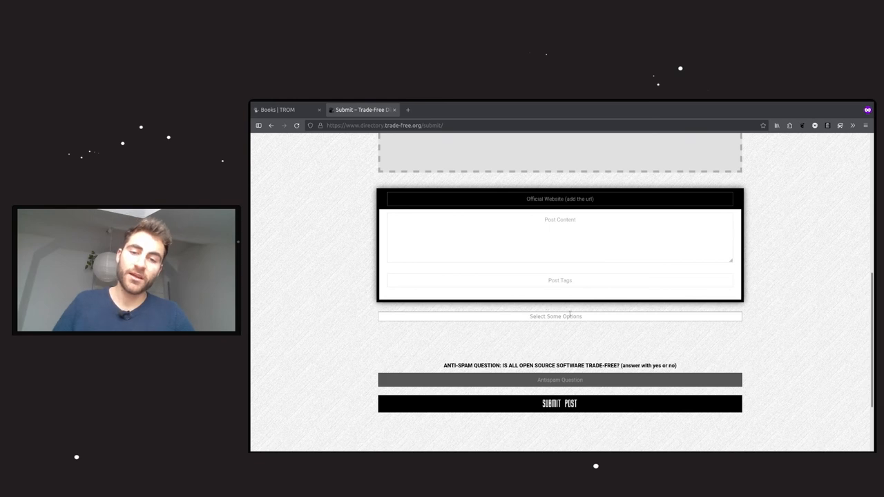
pyautogui.click(555, 316)
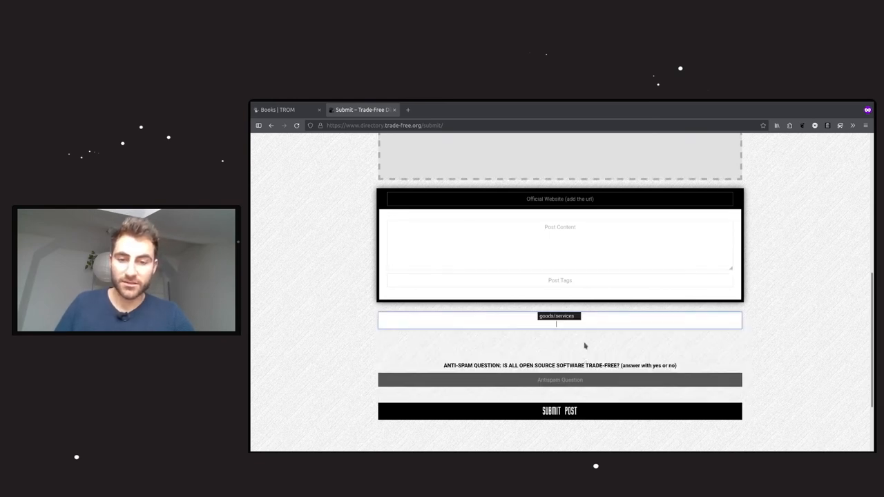
pyautogui.click(560, 320)
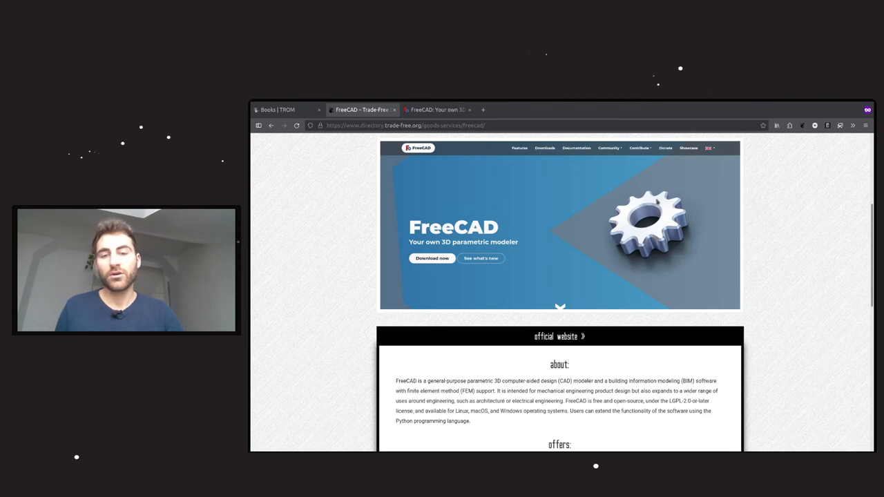
# Step: Inspect the FreeCAD entry's review box and rating bar, then switch to the official FreeCAD homepage
pyautogui.scroll(-3)
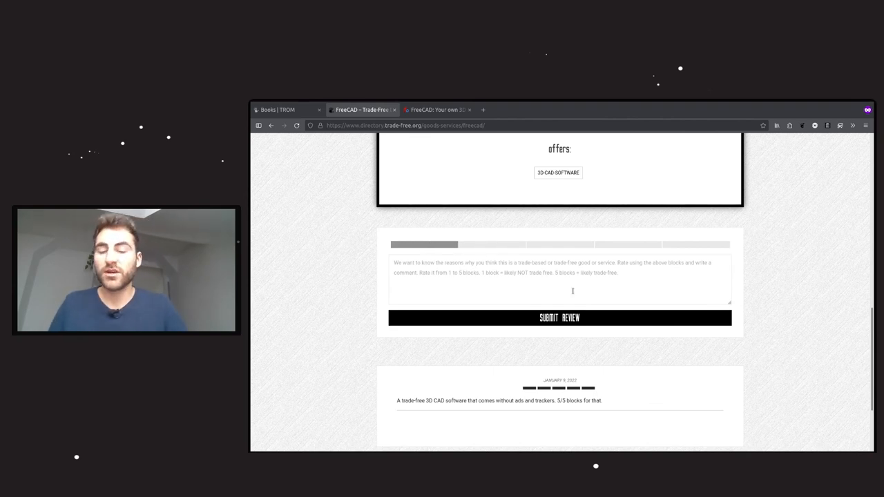
pyautogui.click(559, 279)
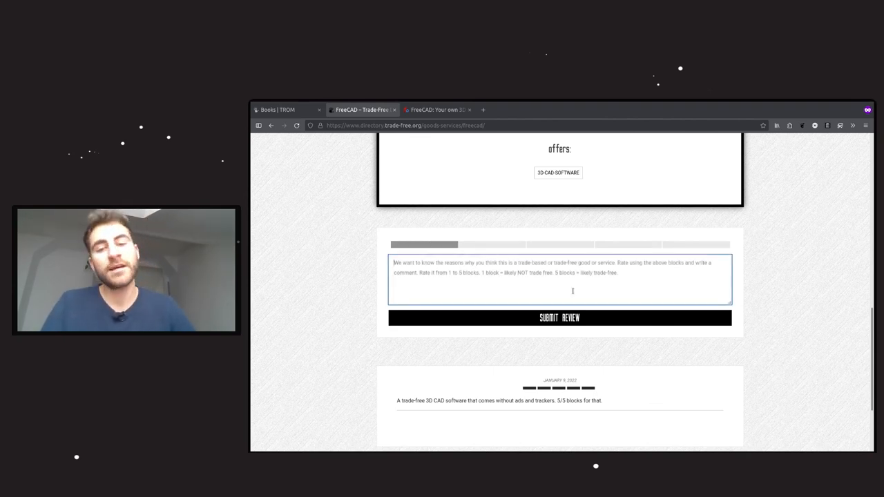
pyautogui.click(627, 243)
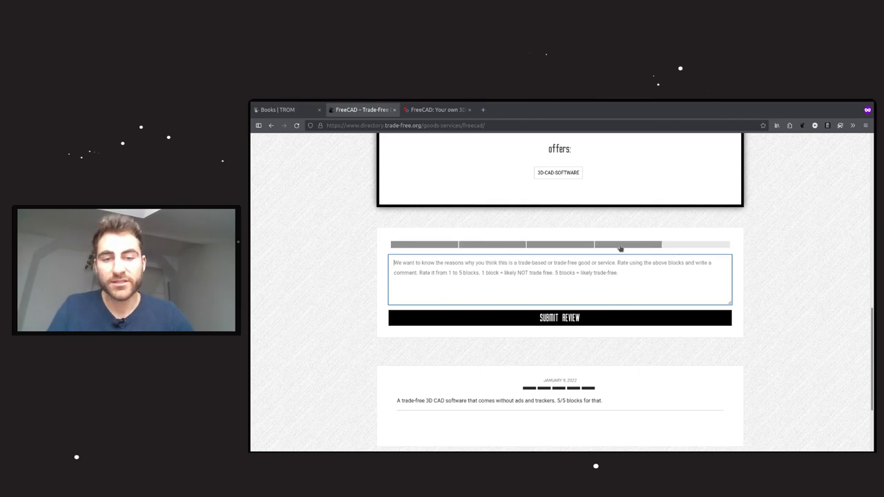
pyautogui.click(435, 110)
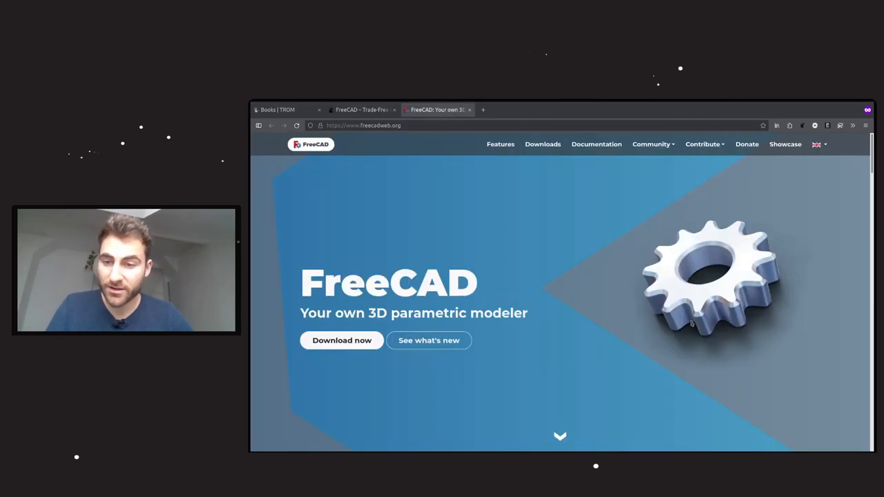
# Step: Scroll freecad.org to its footer, return to the directory entry and close the FreeCAD site tab
pyautogui.scroll(-3)
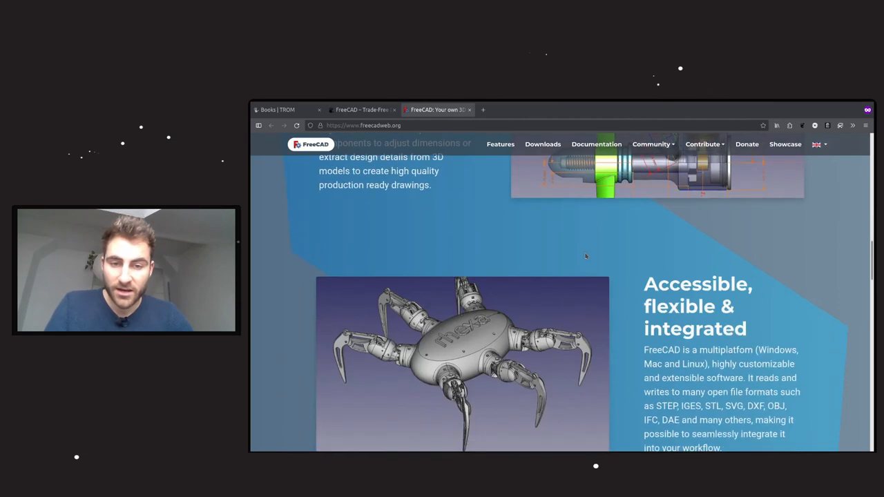
pyautogui.scroll(-3)
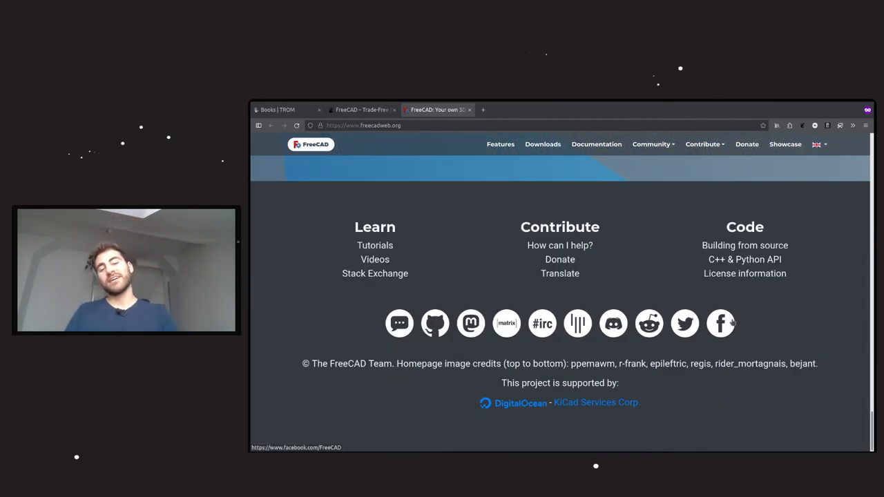
pyautogui.moveTo(685, 323)
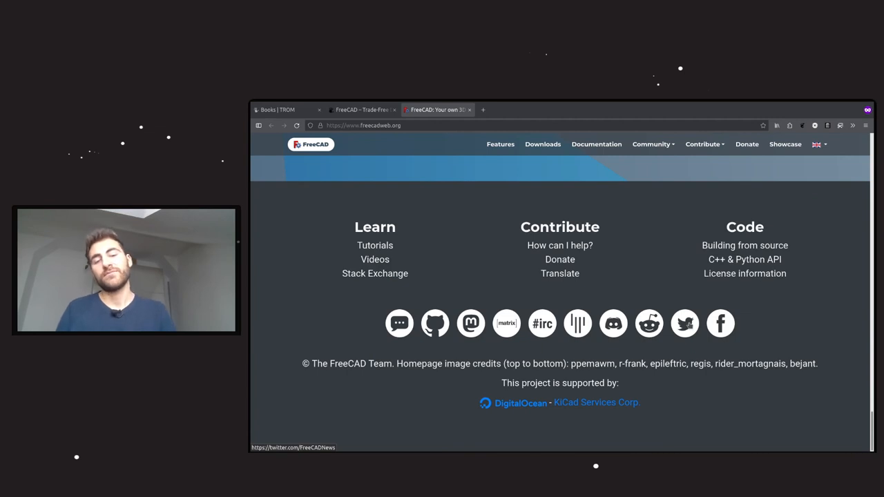
pyautogui.click(359, 109)
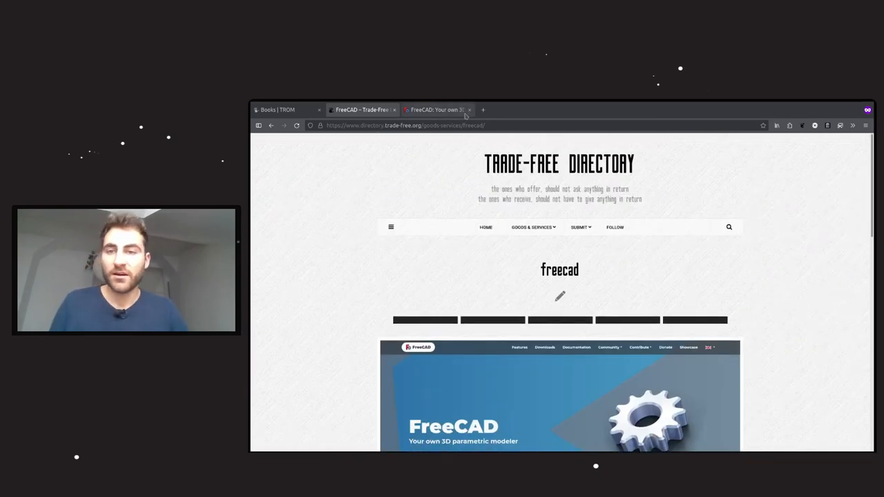
pyautogui.click(469, 110)
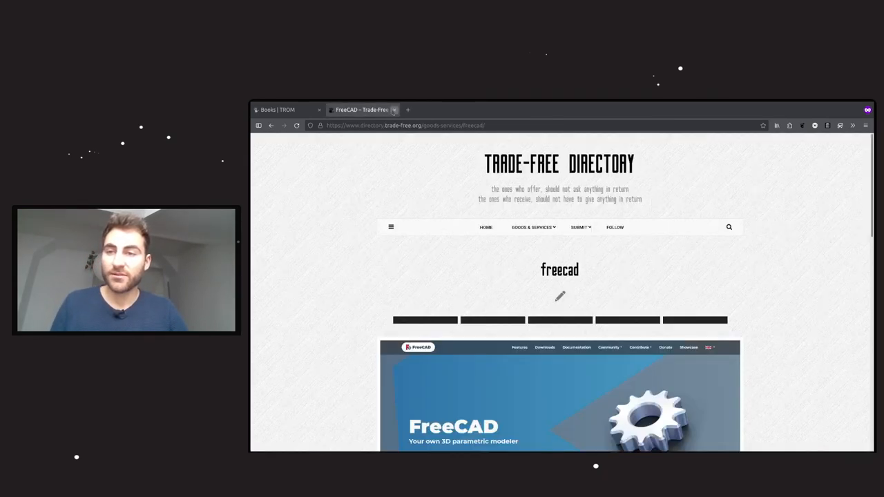